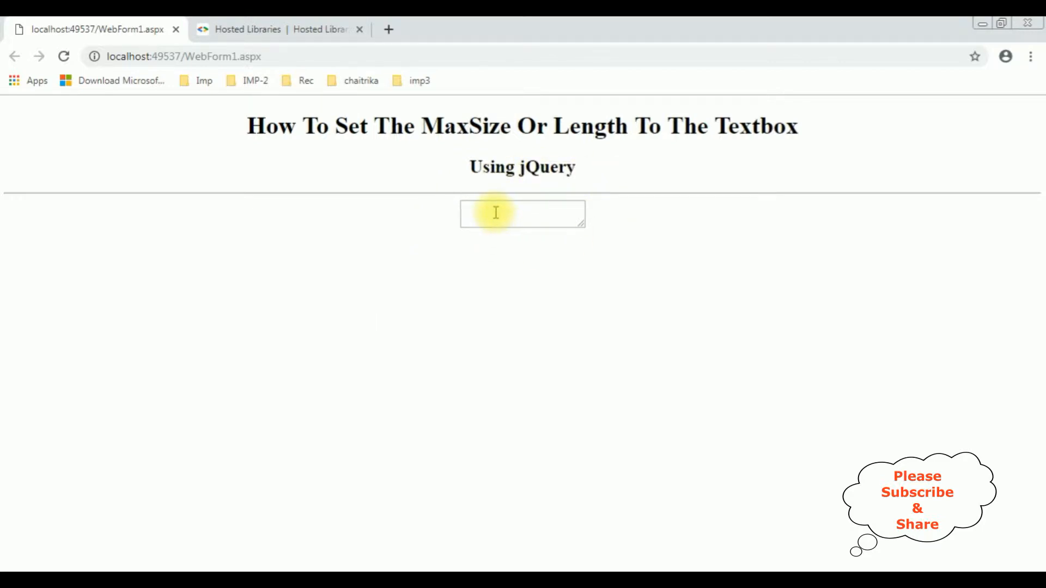
Type 'asdfasfasf' and '123456' into the WebForm1 text box in Chrome
text(asdfasfasf)
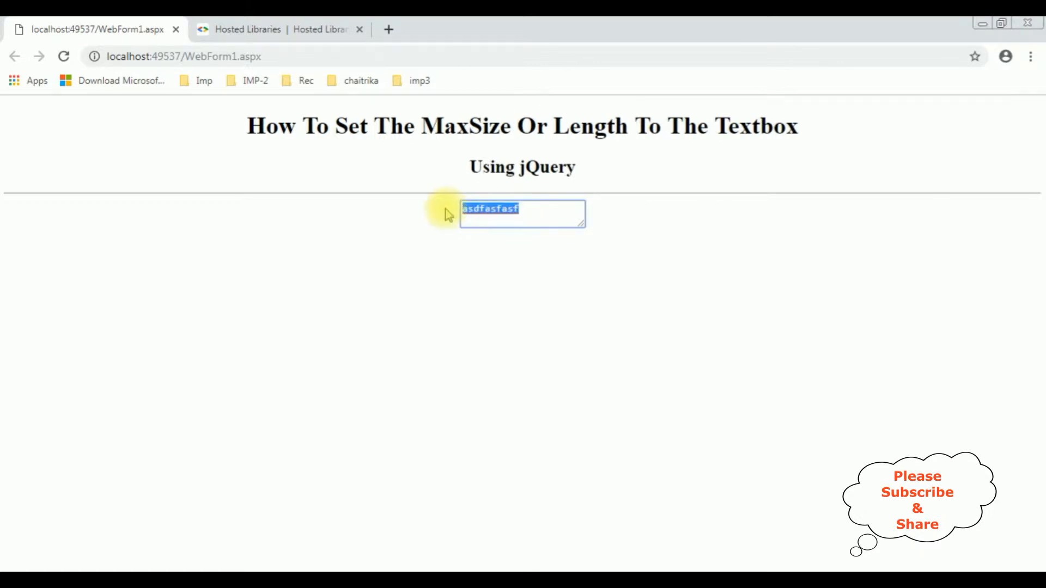
text(123456)
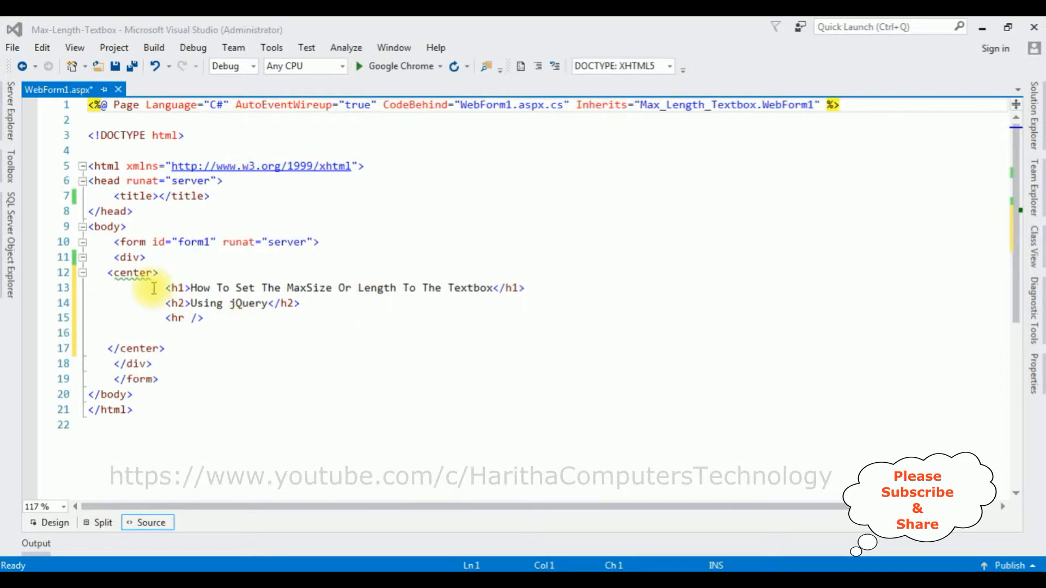
mouse_move(198, 318)
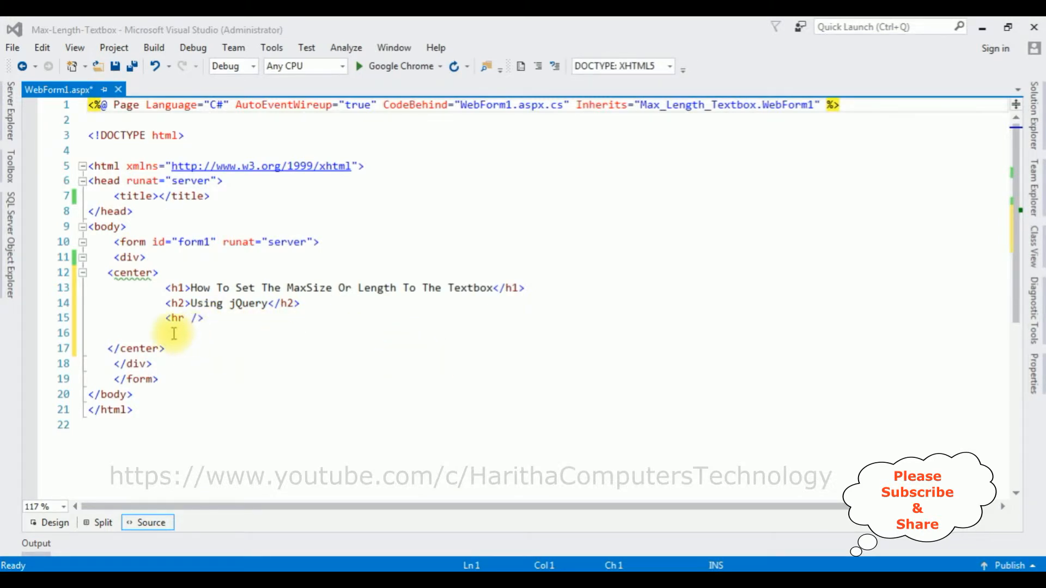
Insert an asp:TextBox from the Toolbox on line 16 and give it MaxLength="10"
click(173, 333)
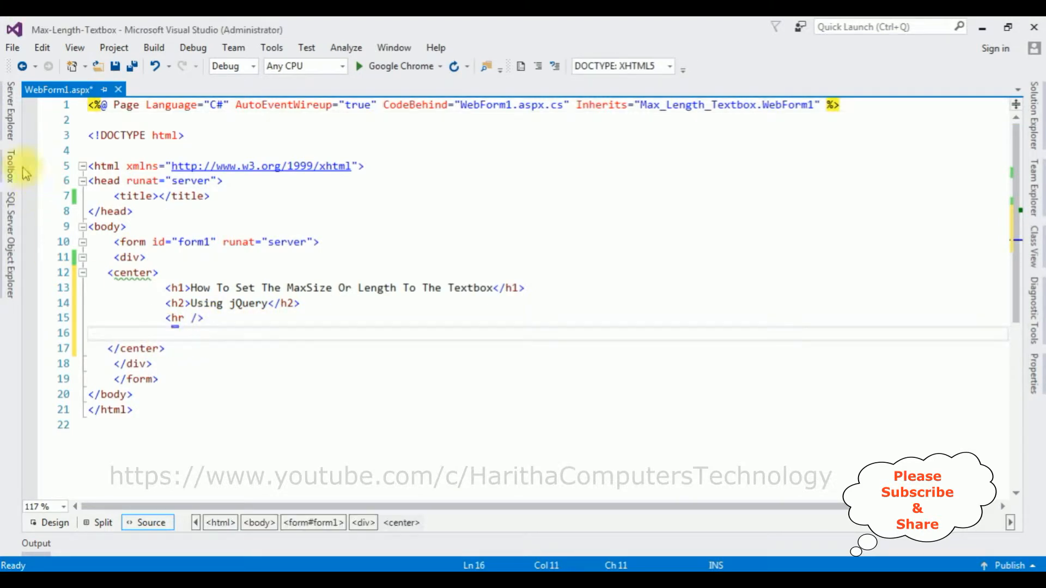
click(9, 160)
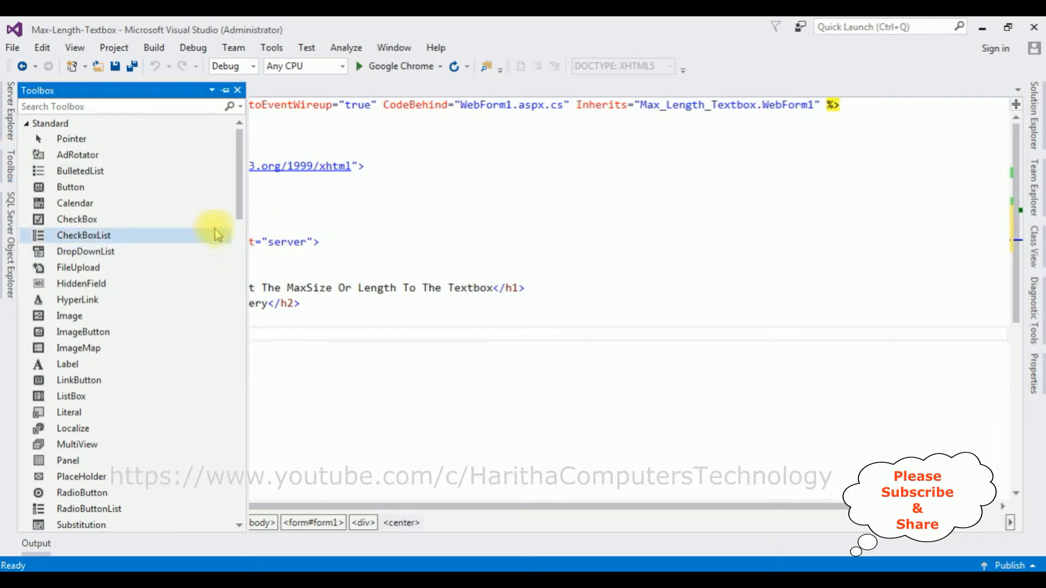
scroll(down, 3)
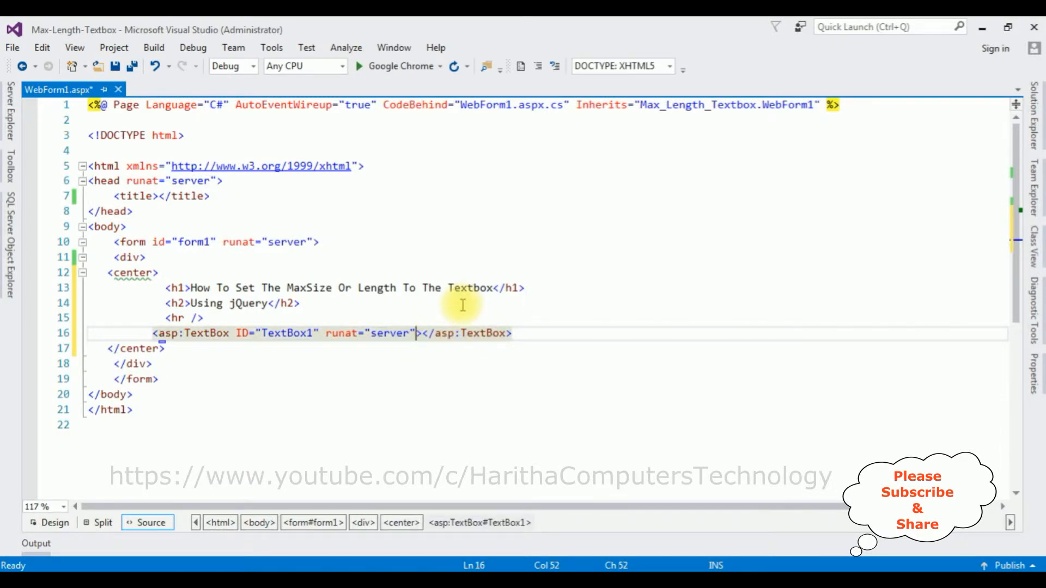
text(tex)
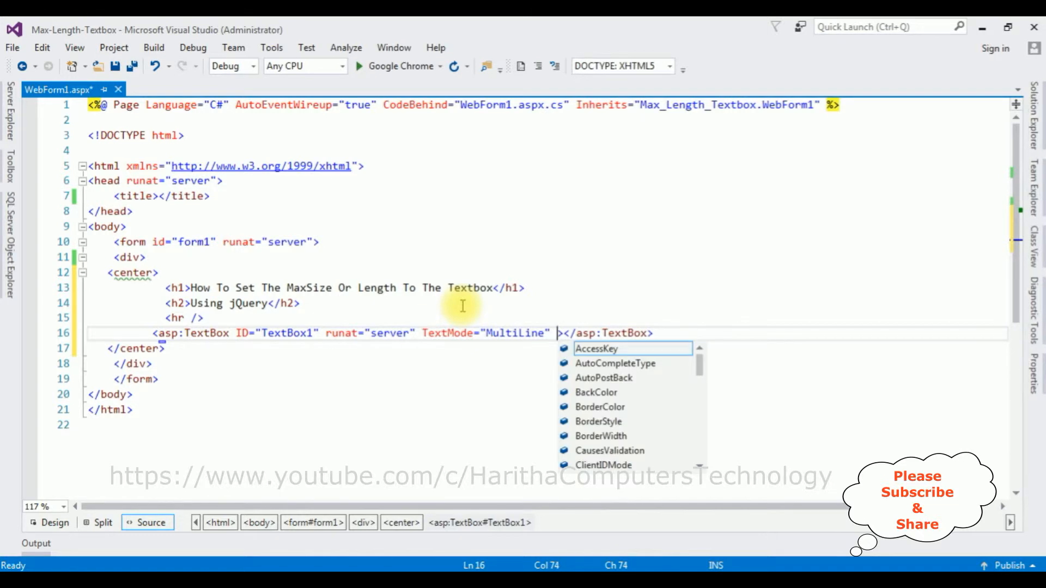
text(MaxLength)
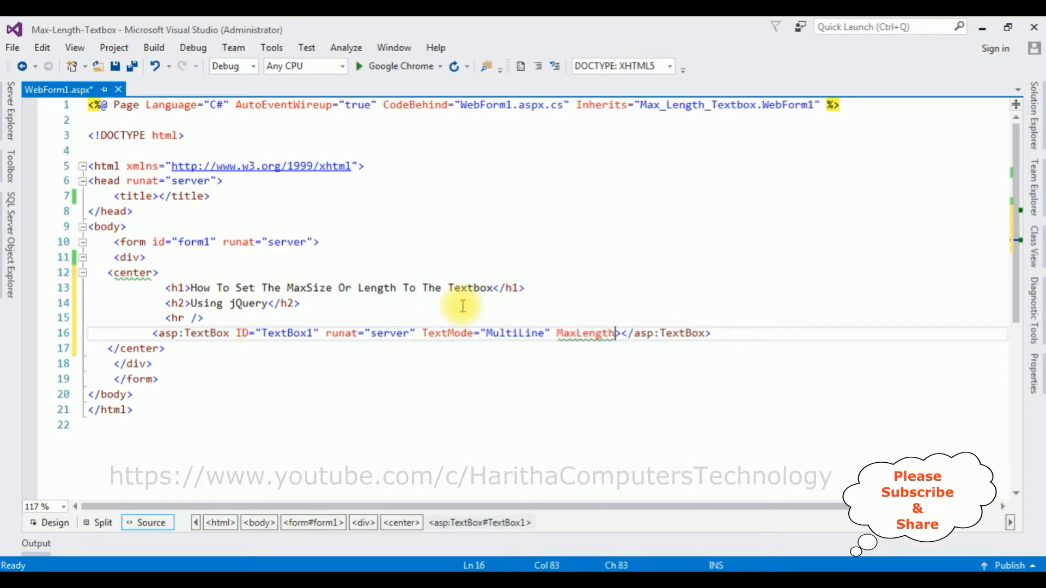
text(=")
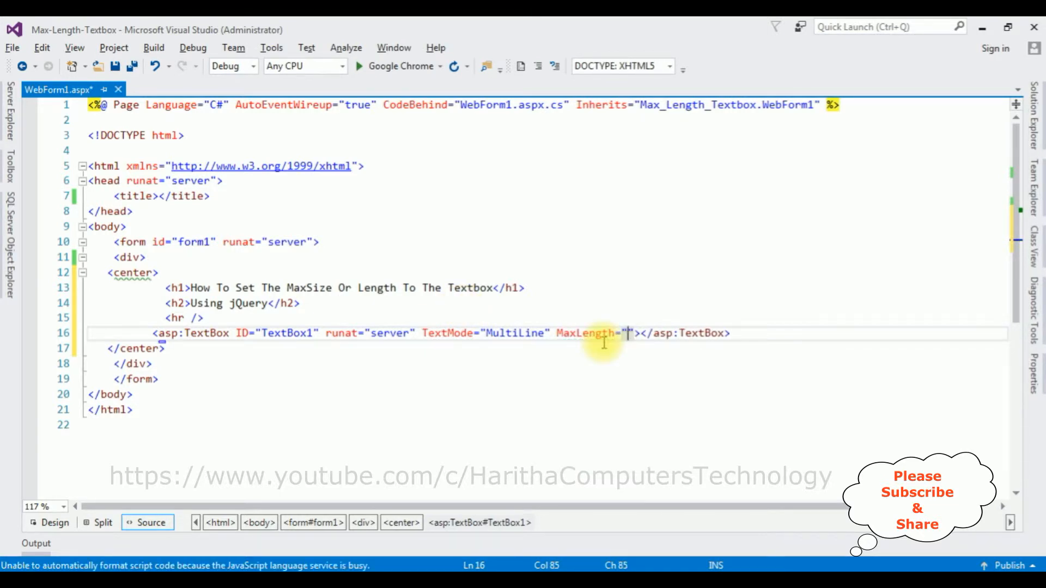
text(10)
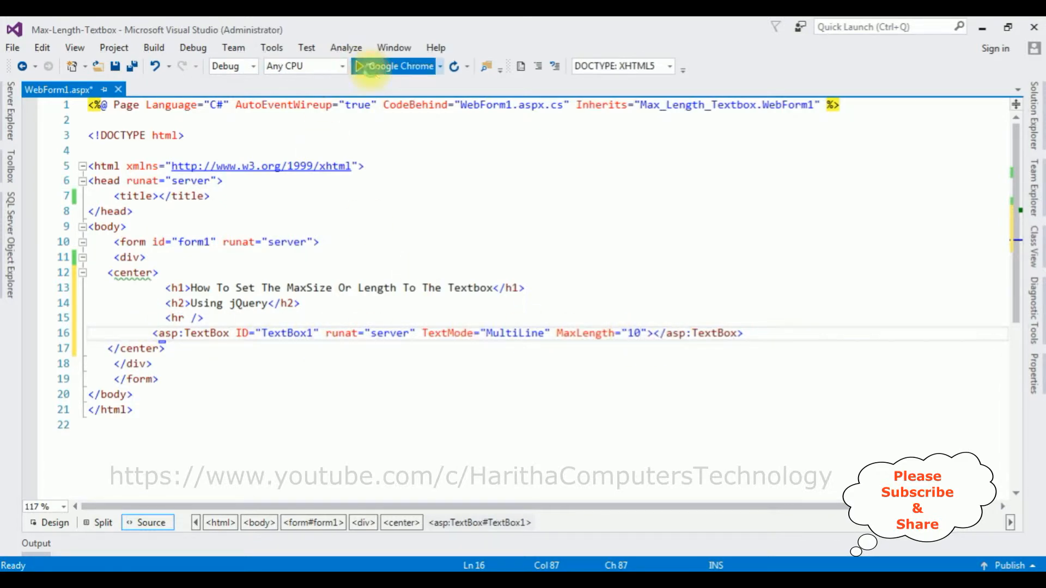
Run WebForm1, type 'asdfsafasf' beyond ten characters, and select 'jQuery' in the heading
click(399, 66)
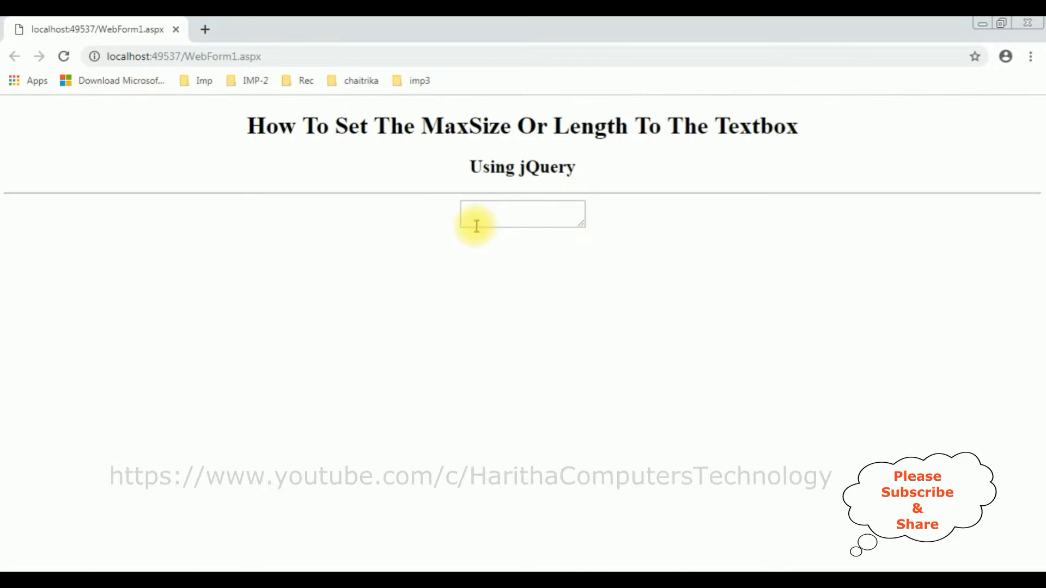
mouse_move(593, 229)
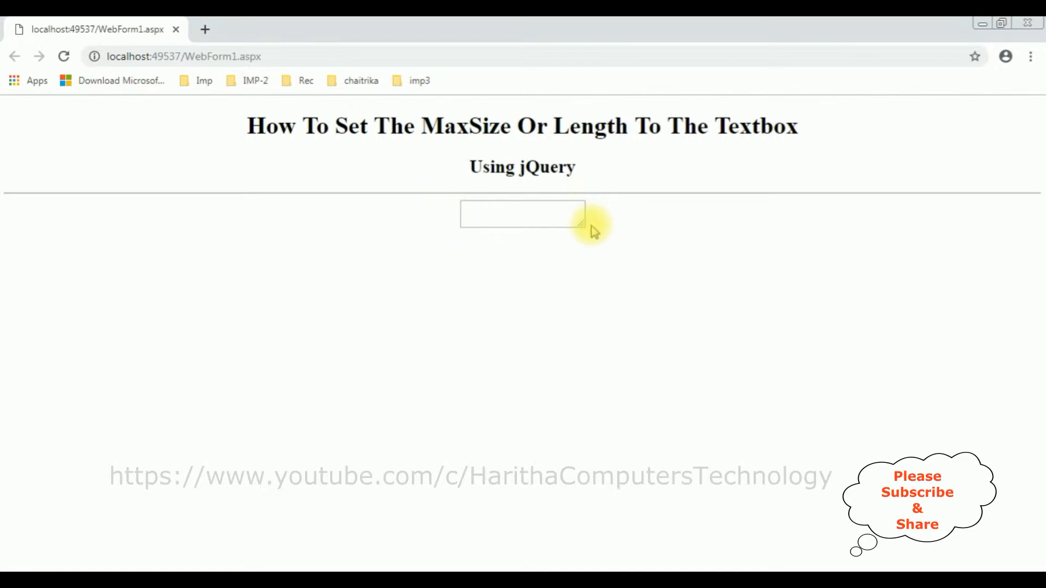
click(522, 214)
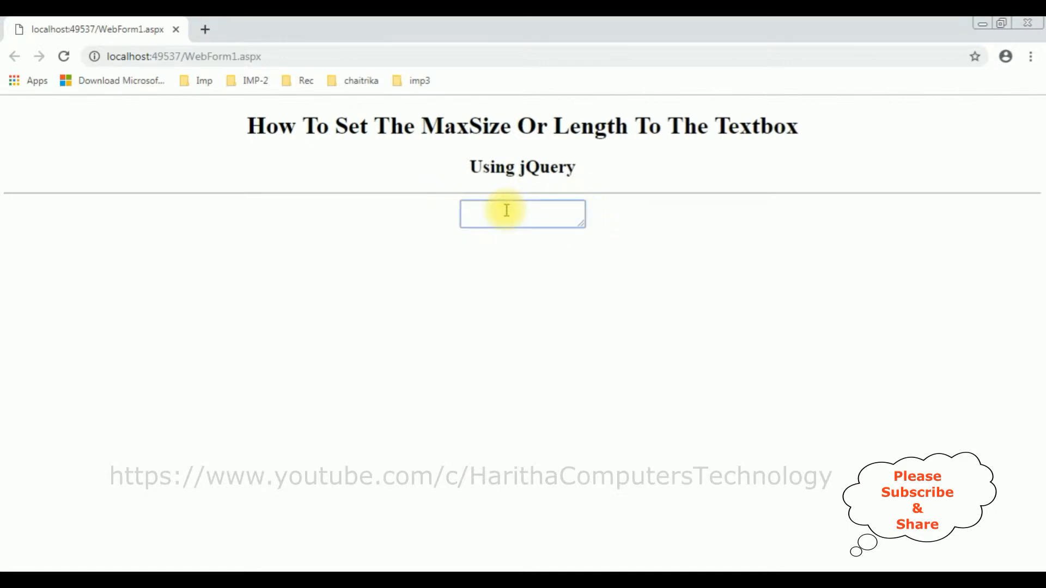
click(522, 213)
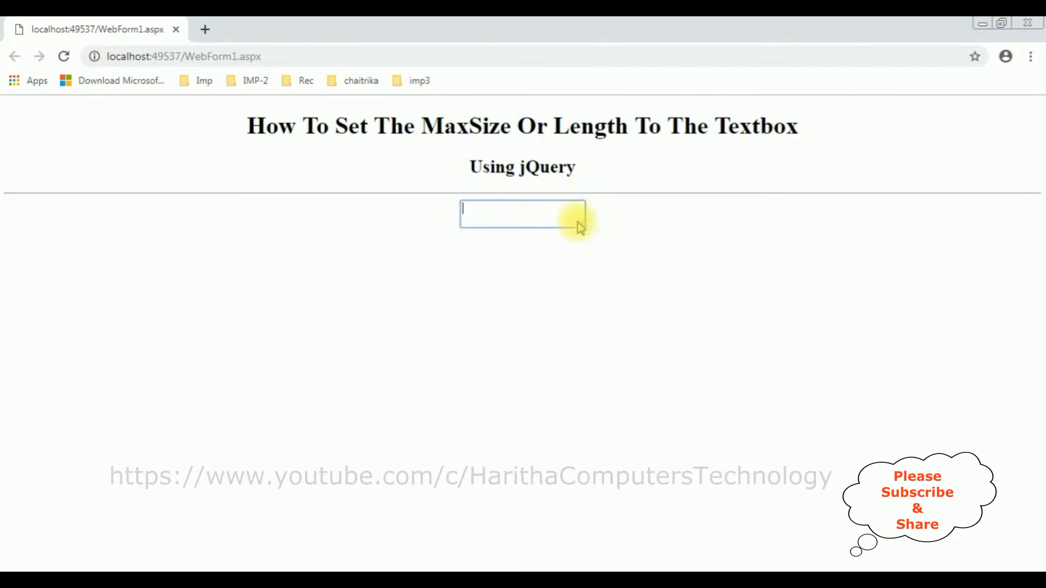
text(asdfsafasfasfasfasdfa)
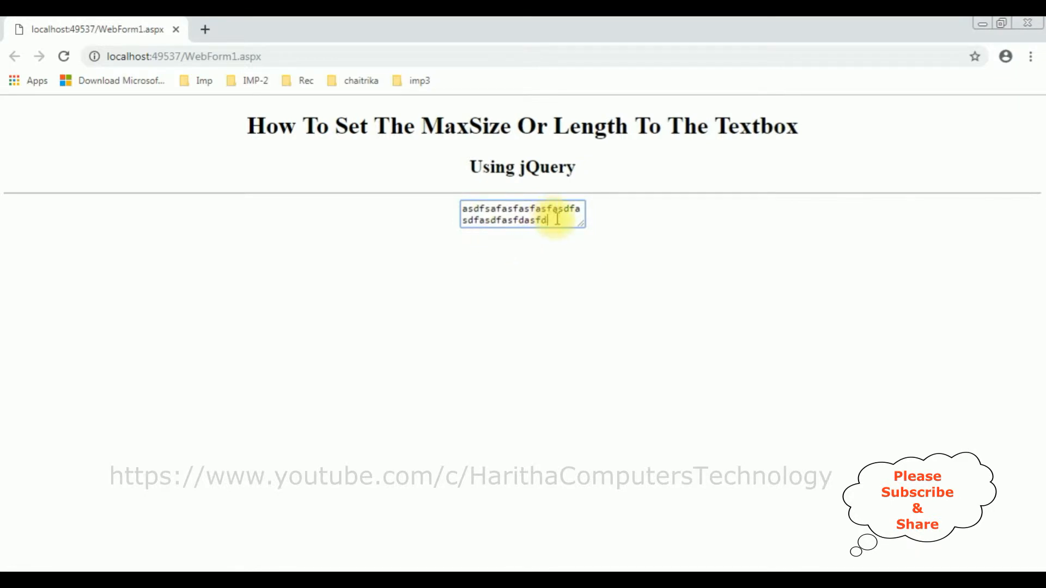
double_click(546, 167)
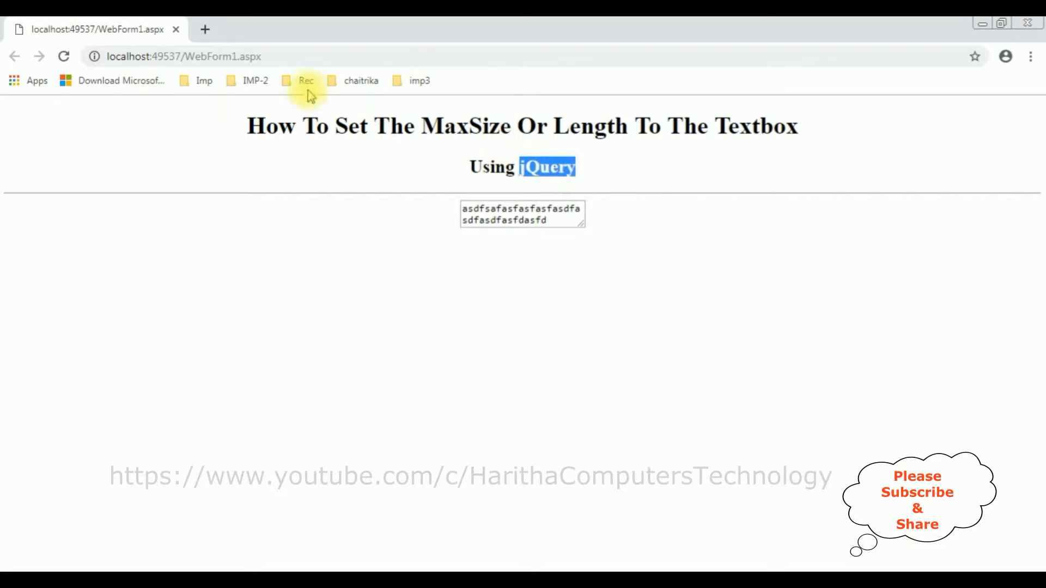
Search 'jquery latest version' in a new tab and open Hosted Libraries' jQuery section
click(205, 29)
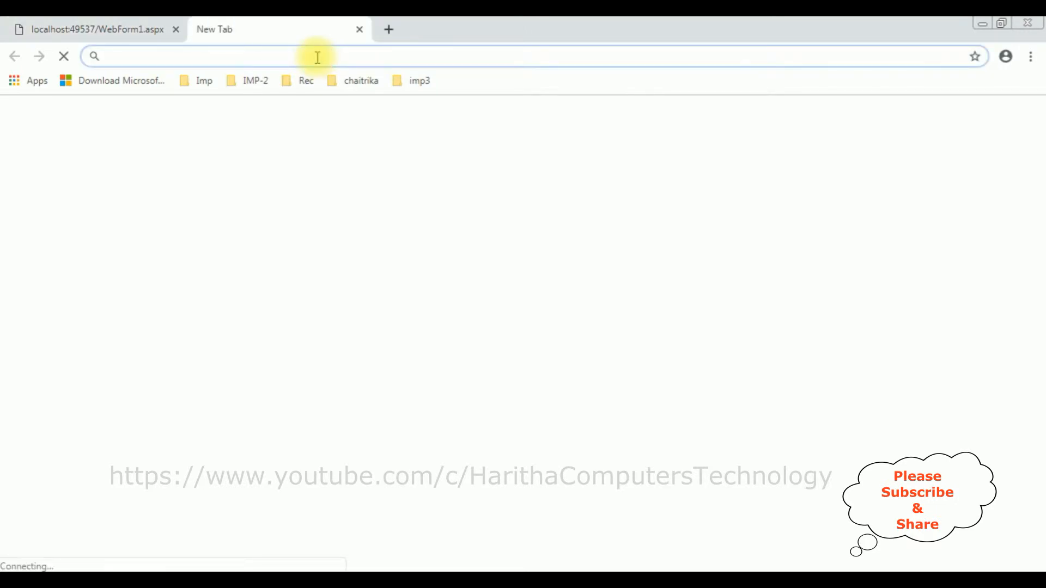
text(jquery latest version)
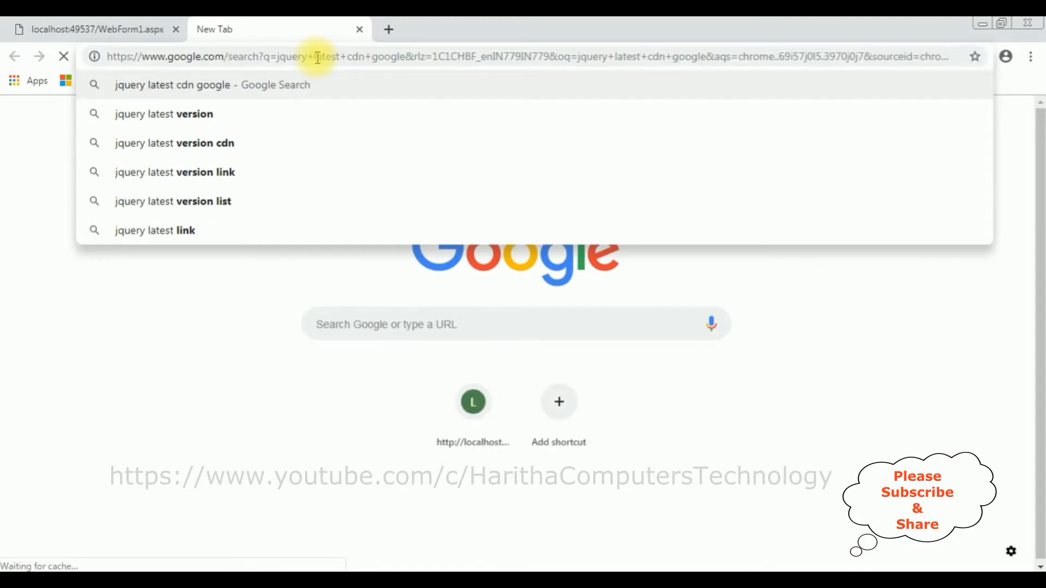
click(212, 85)
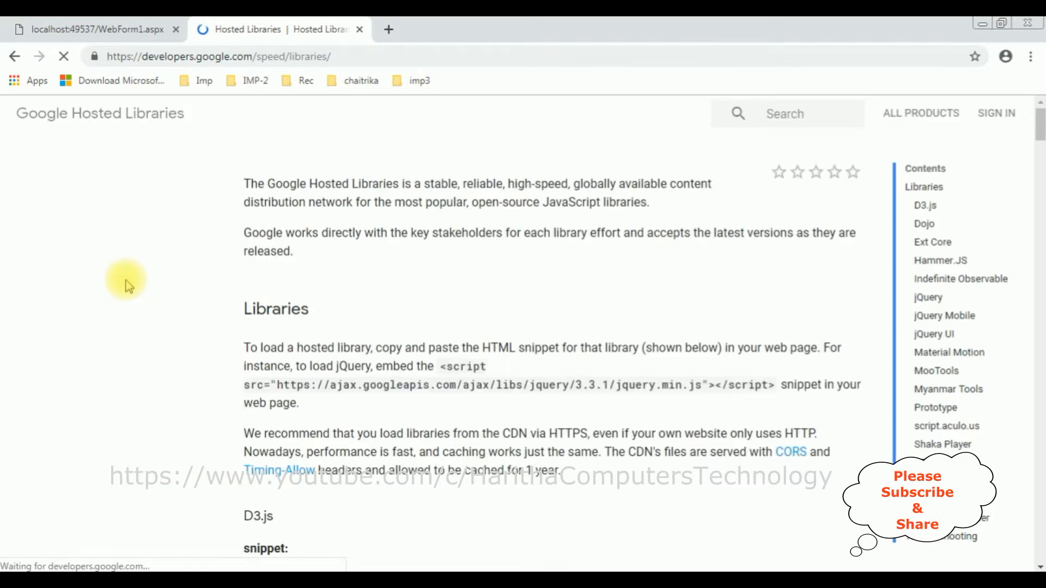
mouse_move(921, 207)
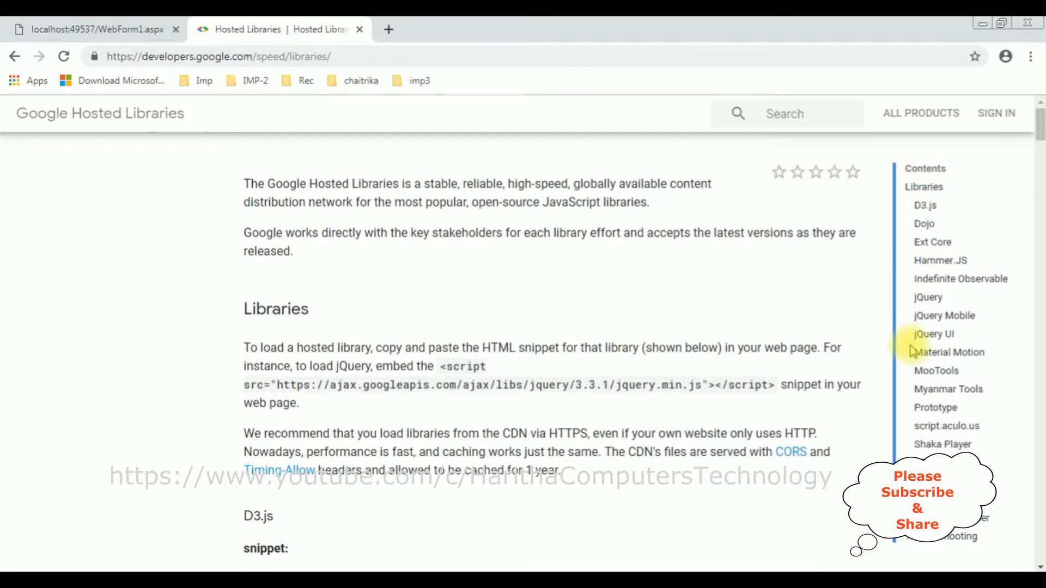
click(927, 297)
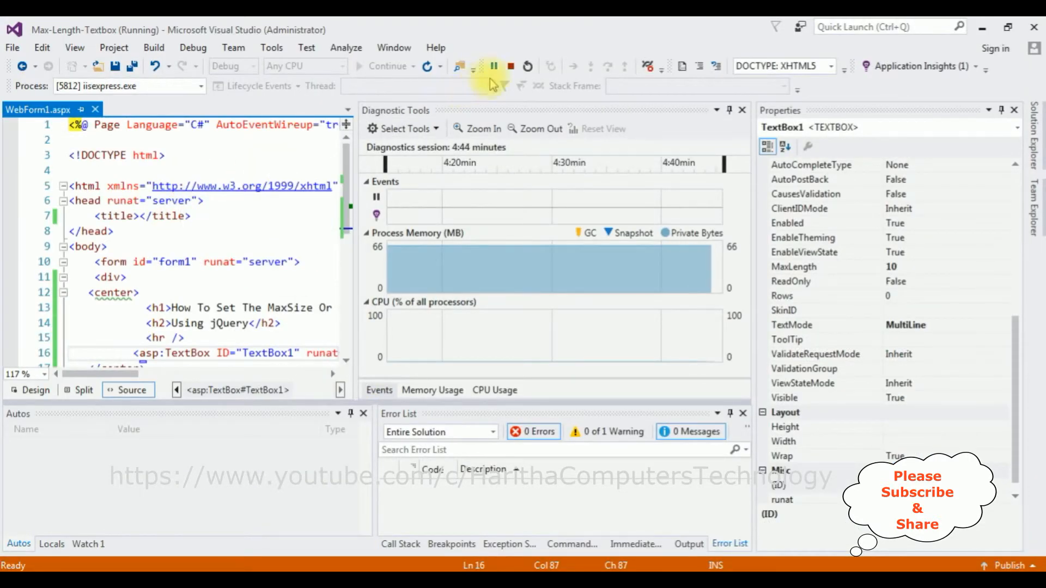
Stop debugging and add the googleapis jQuery 3.3.1 script tag near the title
click(510, 66)
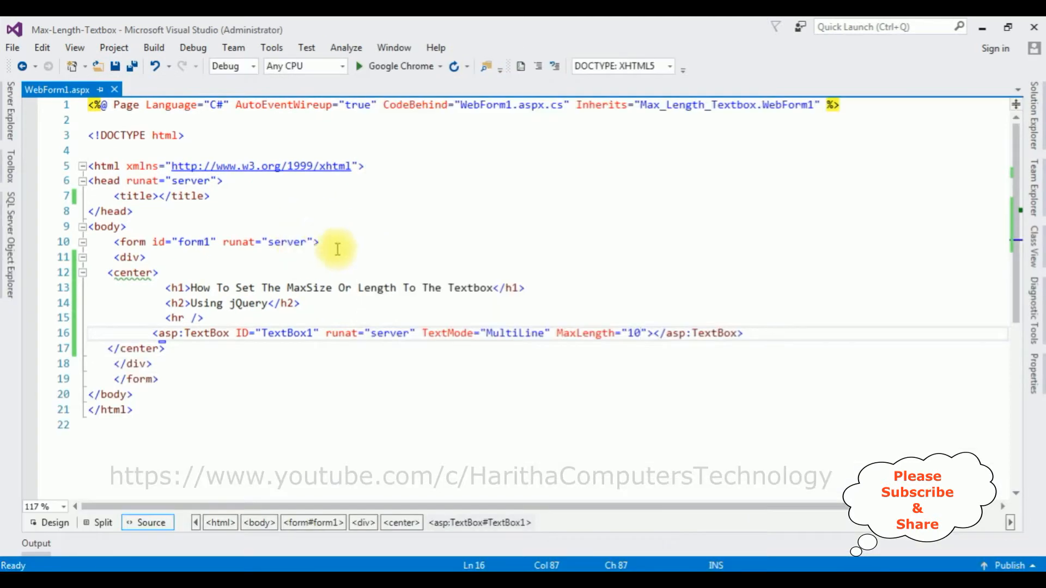
click(153, 196)
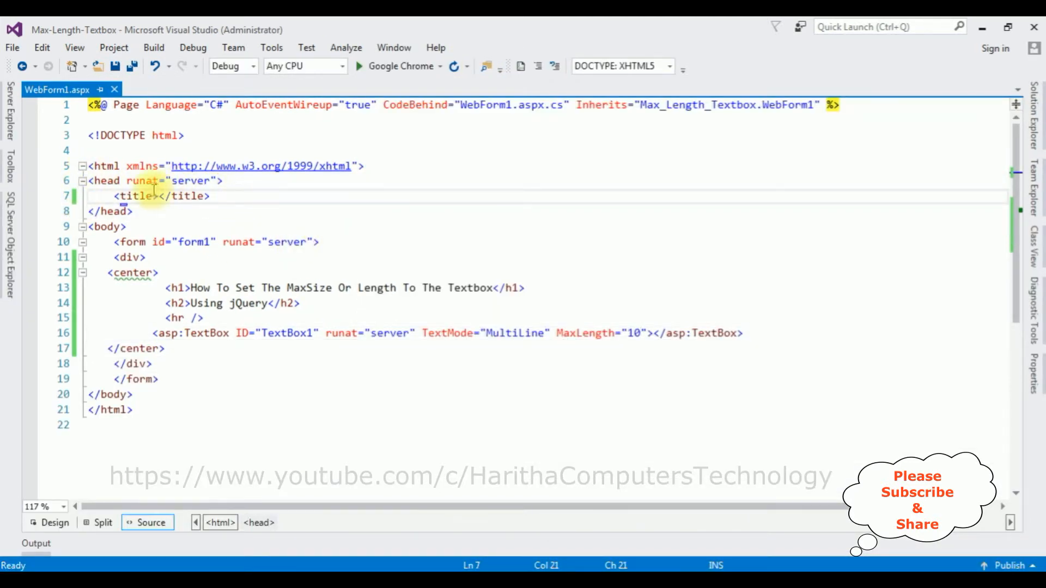
text(<script src="https://ajax.googleapis.com/ajax/libs/jquery/3.3.1/jquery.min.js"></script>)
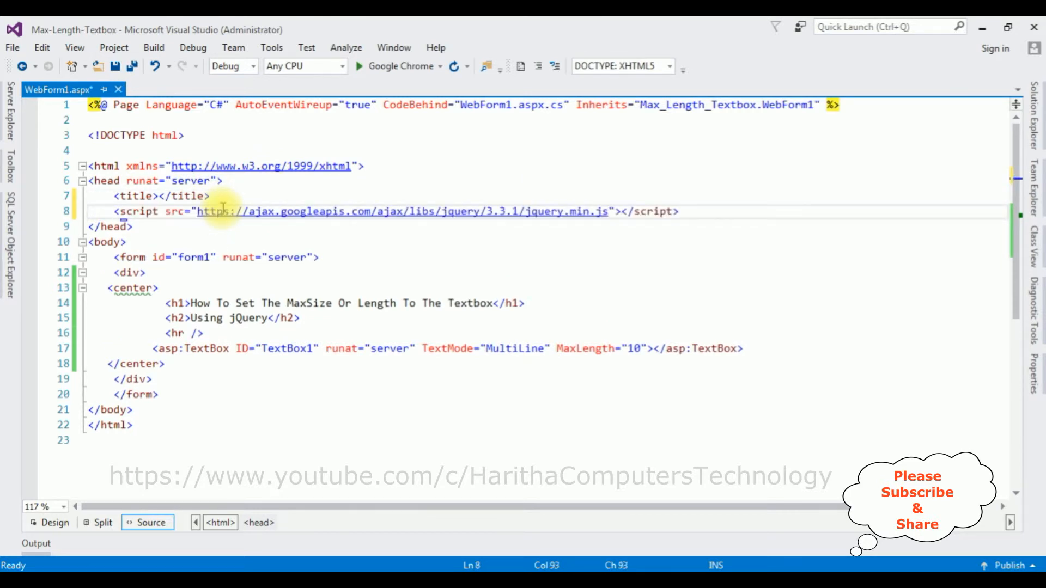
mouse_move(551, 207)
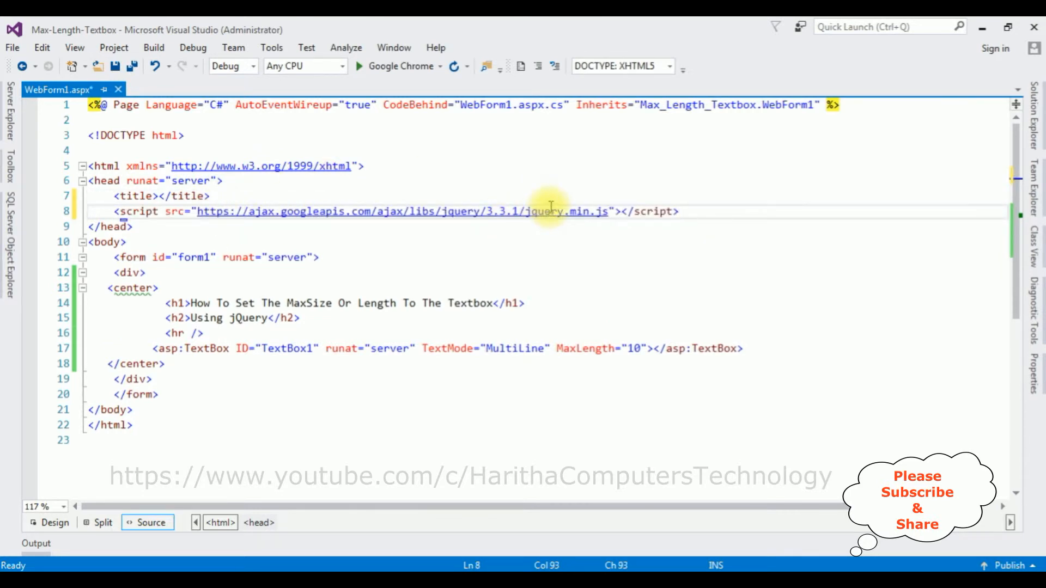
mouse_move(645, 348)
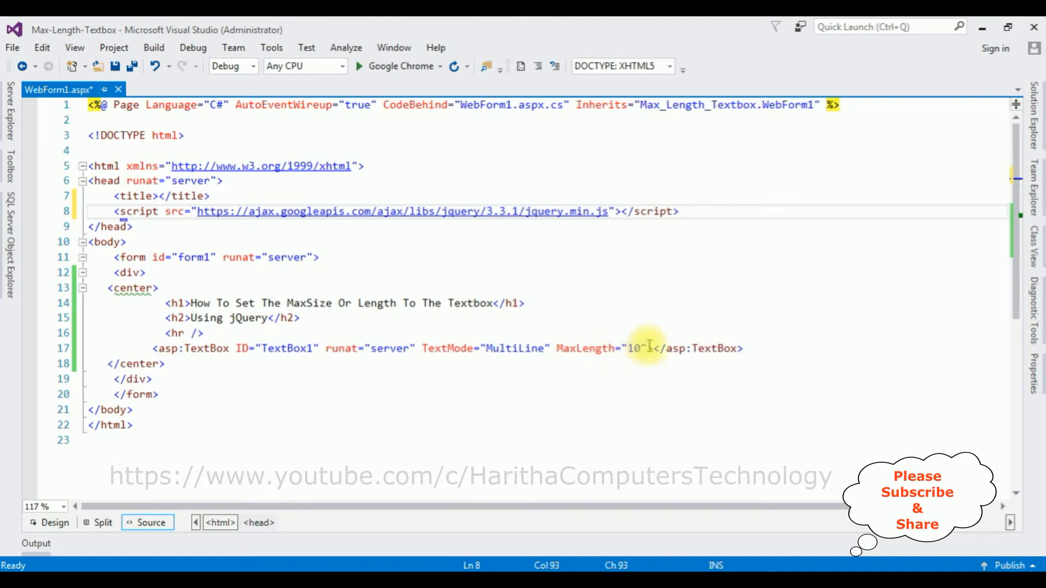
Swap MaxLength="10" for maxsize="10" and add an empty <script></script> below the TextBox
double_click(585, 347)
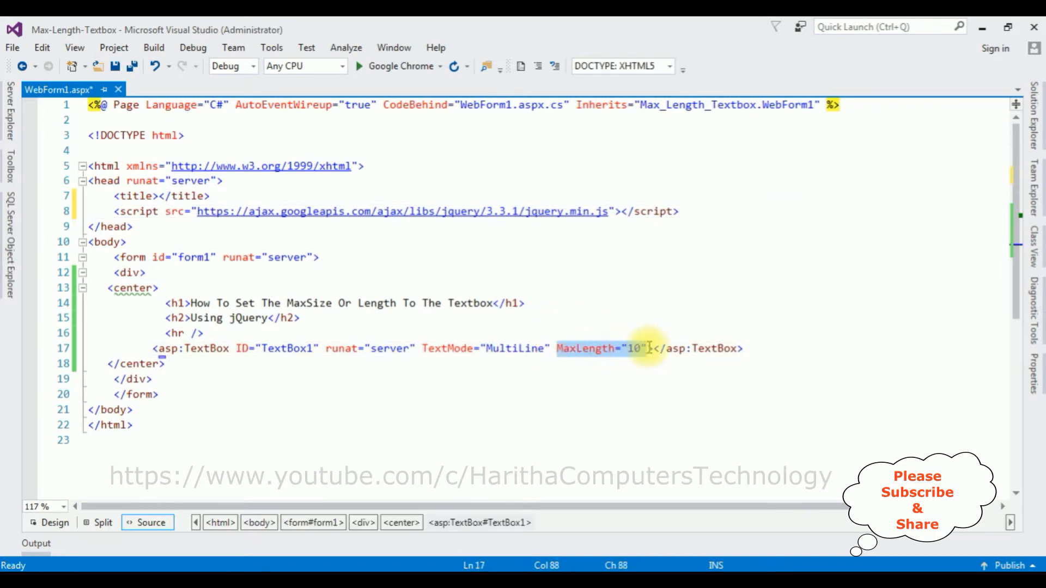
key(Delete)
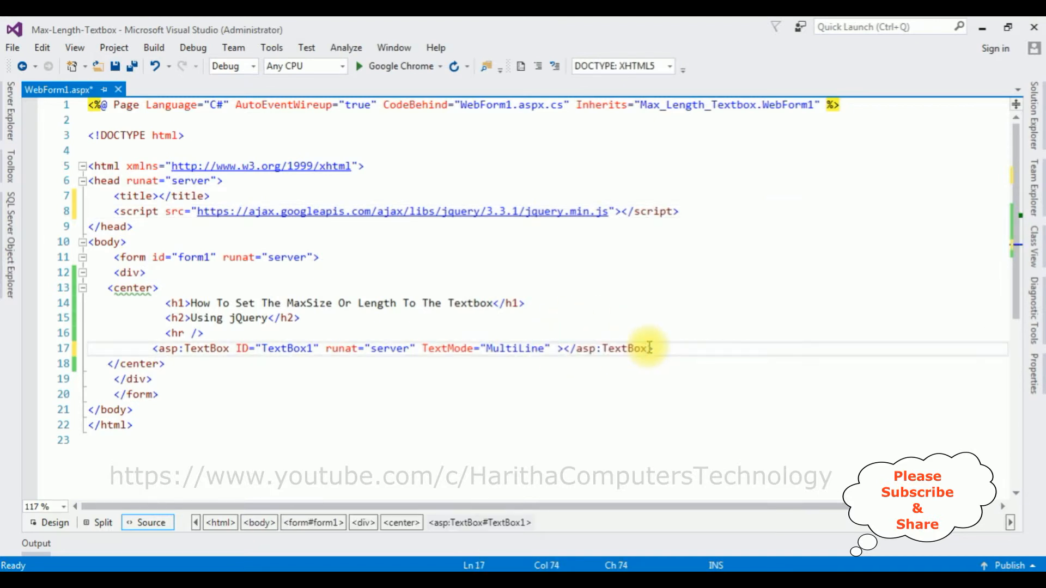
text(max)
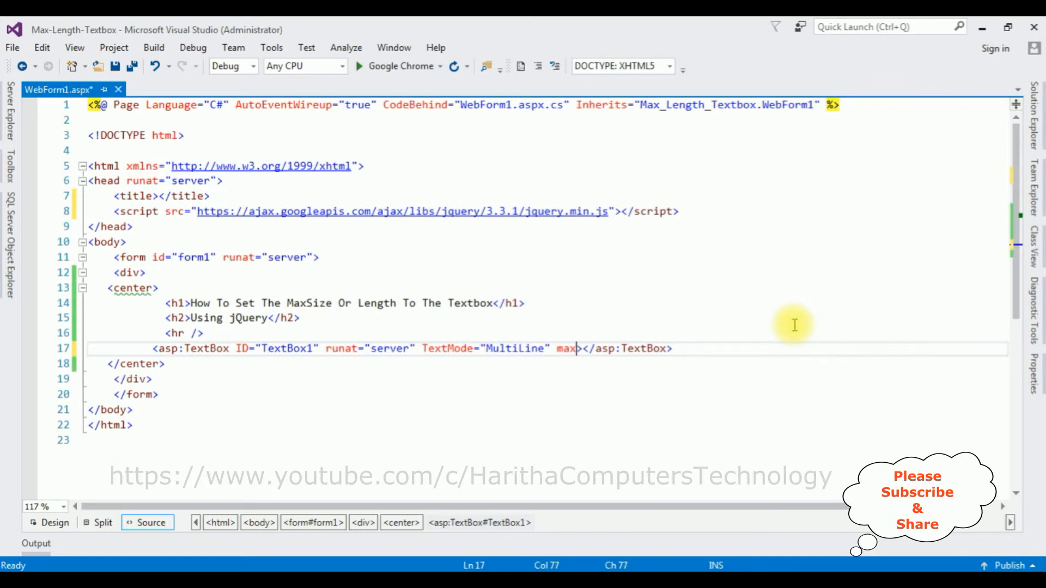
text(size="")
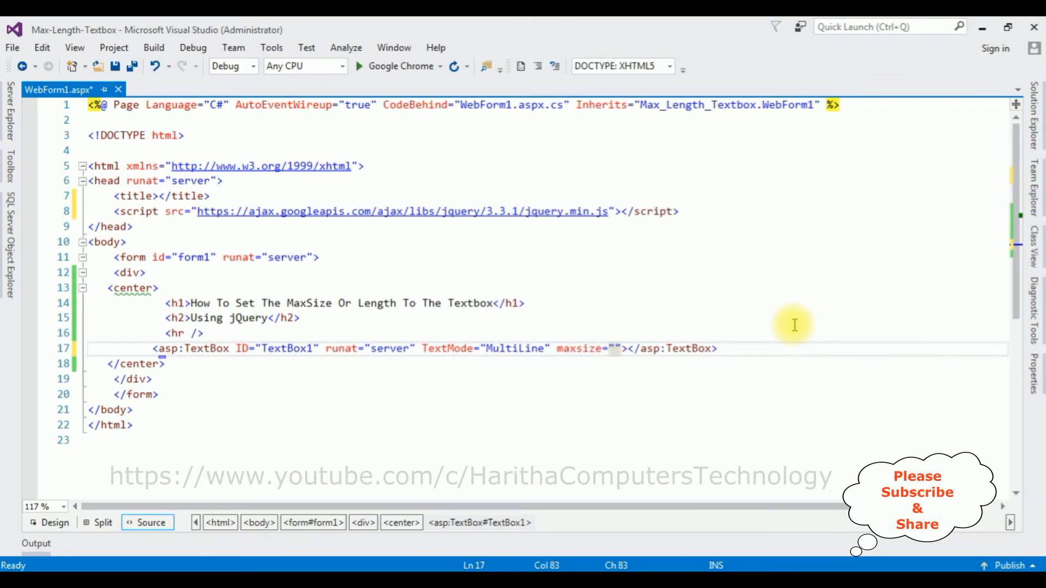
text(10)
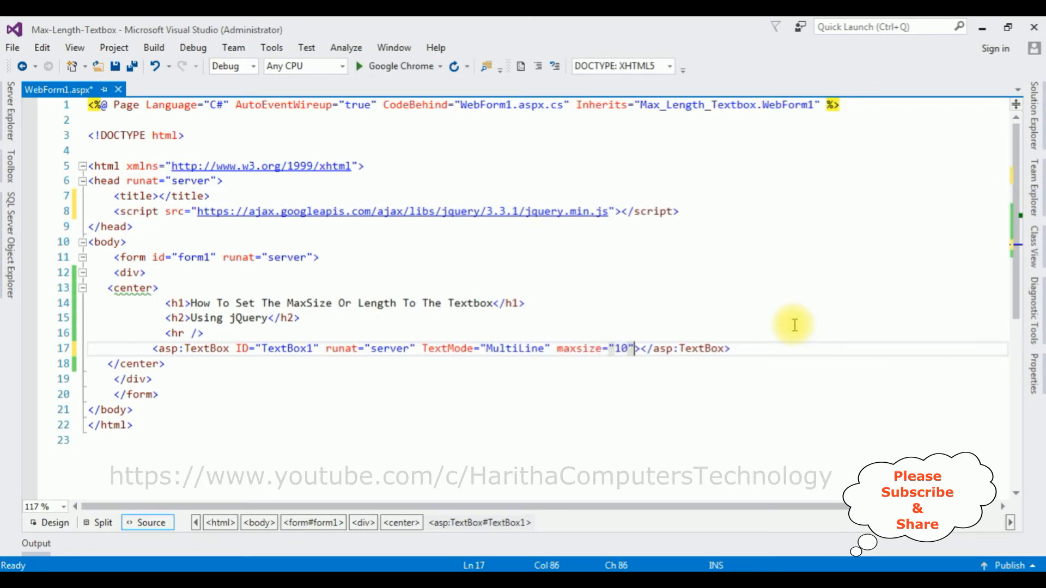
mouse_move(925, 354)
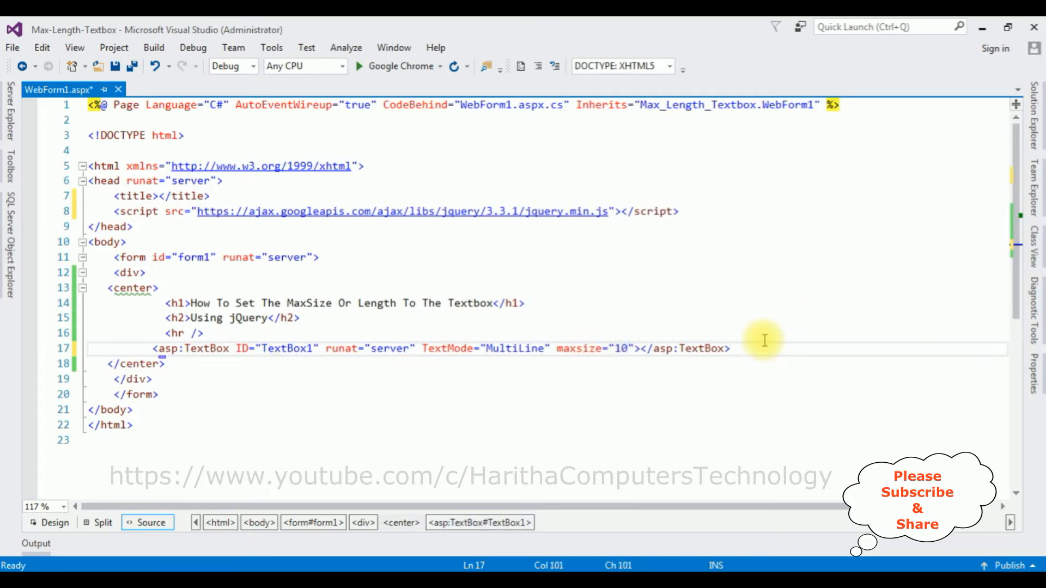
text(<script></script>)
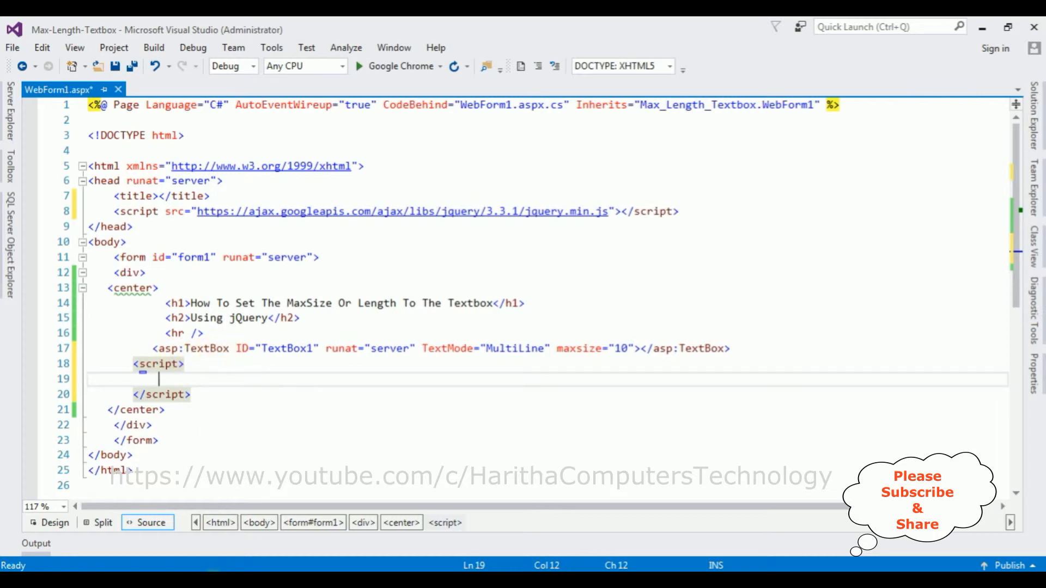
Type $("textarea[maxsize]").each(function () { }); inside the script block
text($())
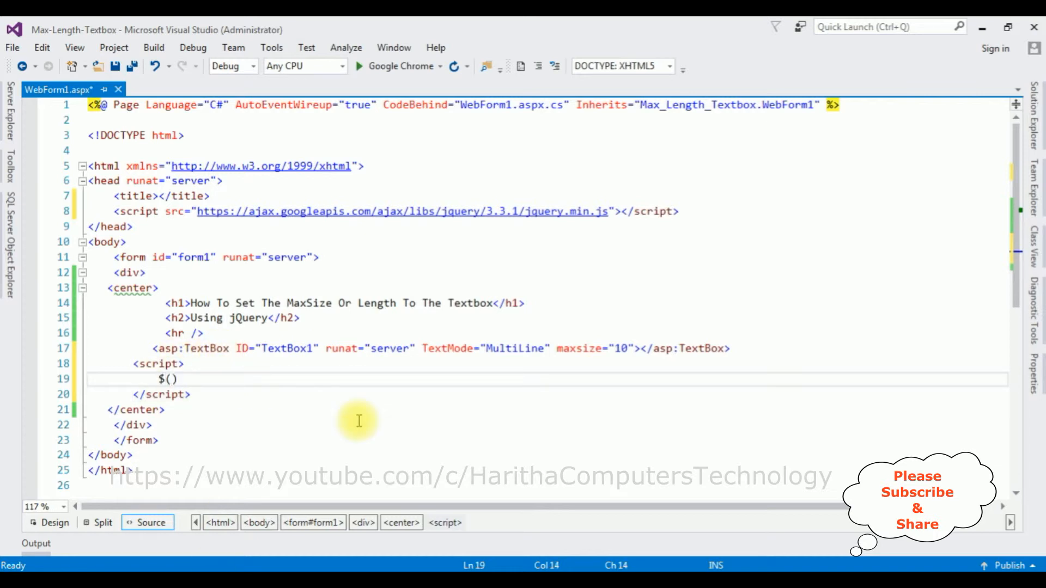
text("")
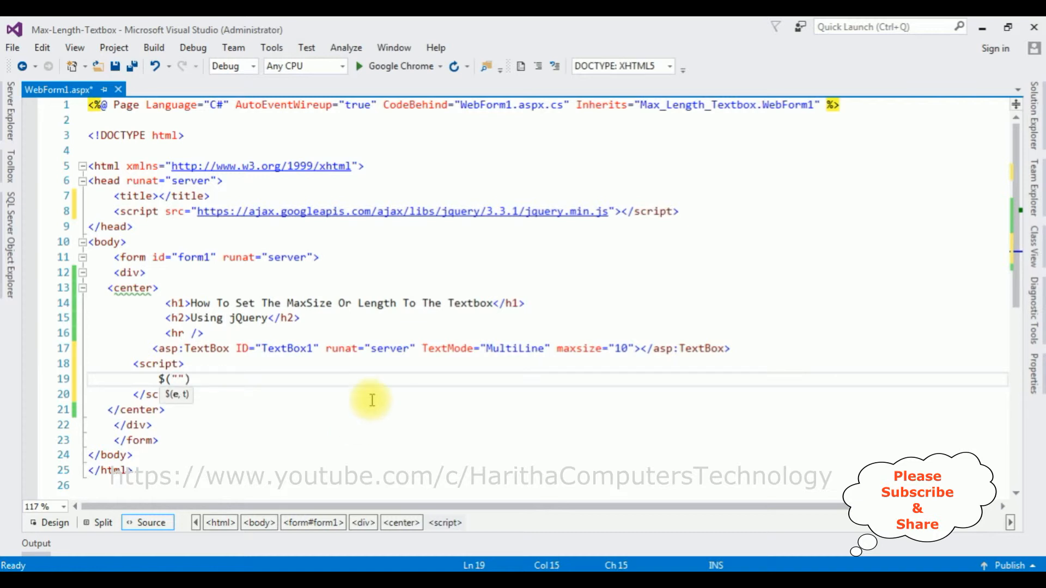
mouse_move(229, 359)
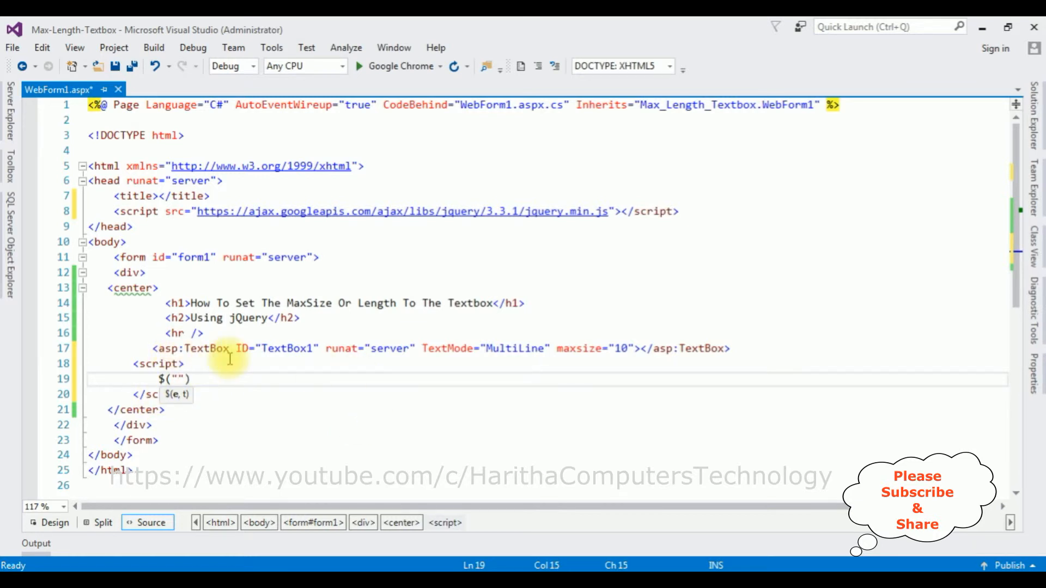
mouse_move(220, 348)
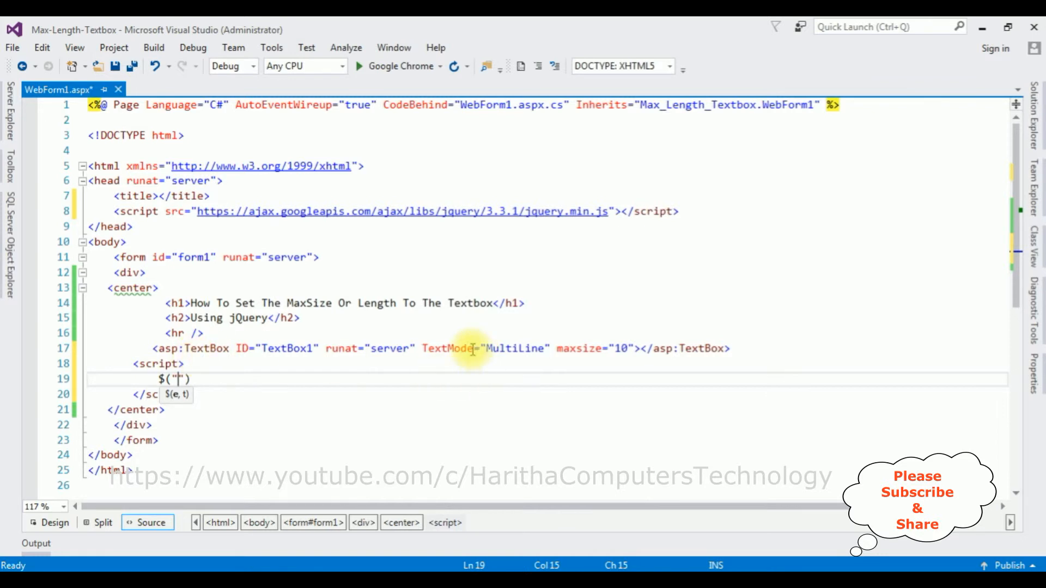
mouse_move(208, 360)
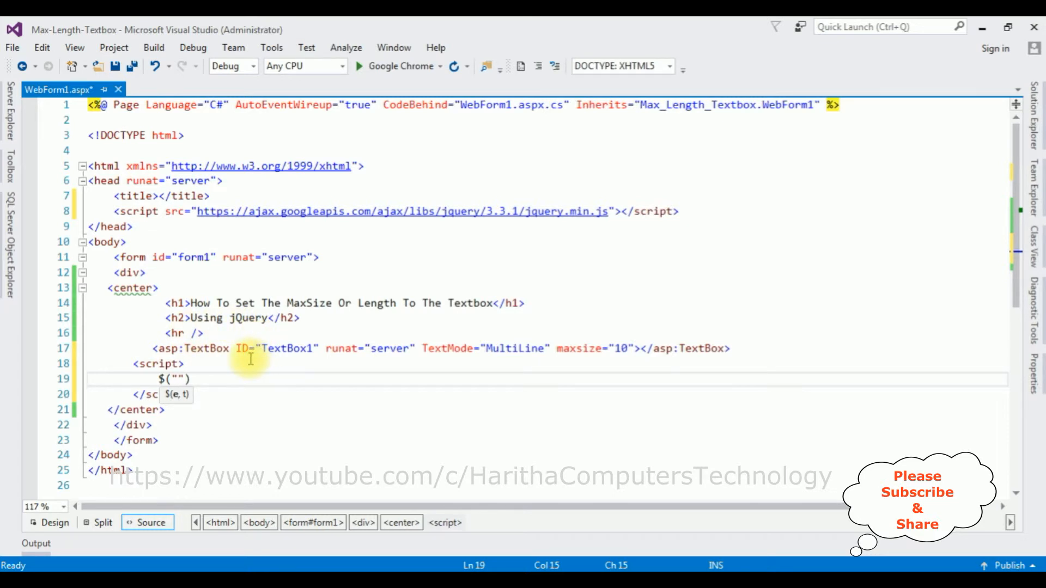
text(t)
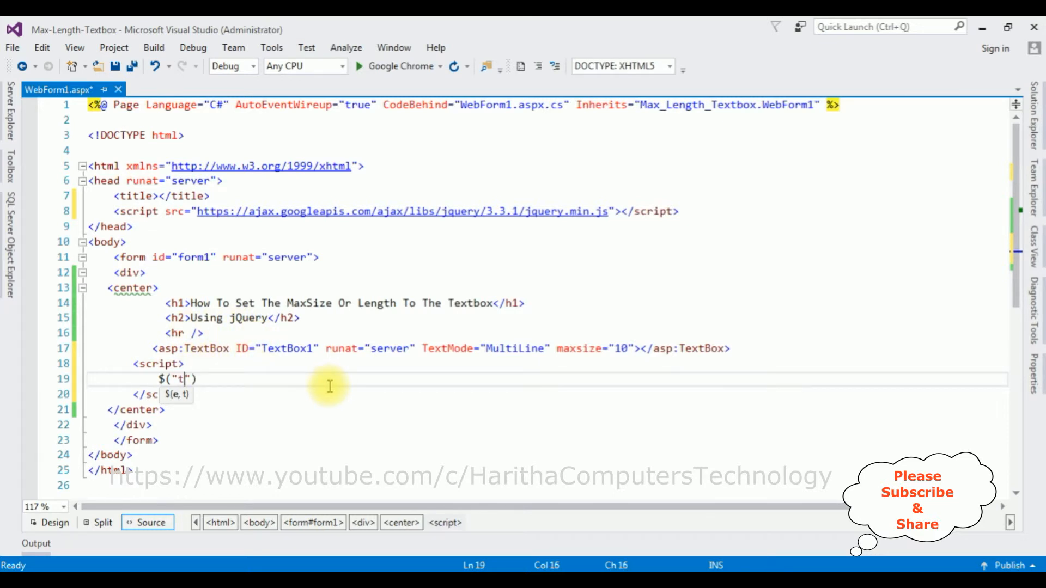
text(extarea)
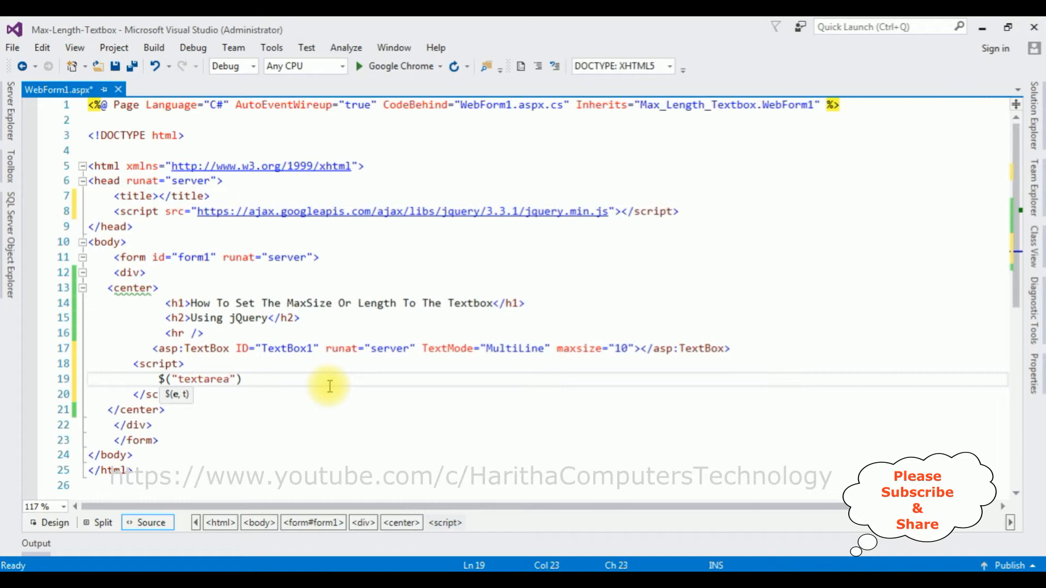
text([])
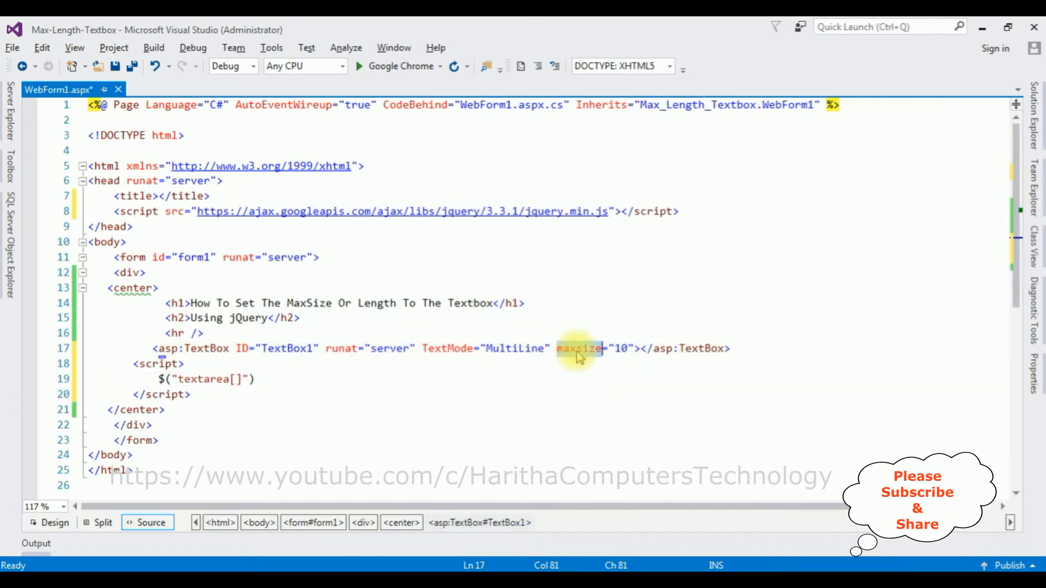
double_click(580, 348)
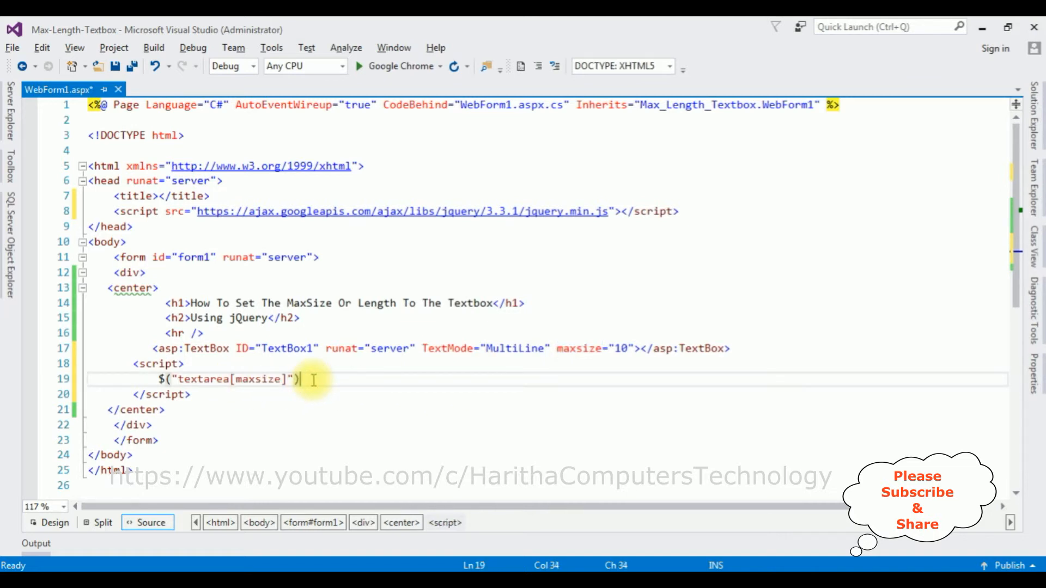
text(.each)
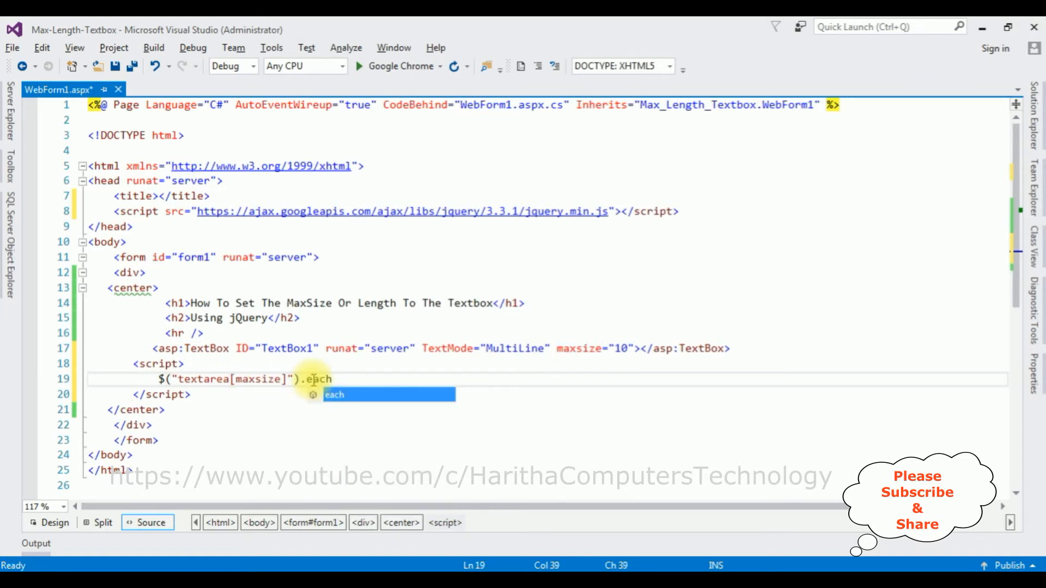
text((function)
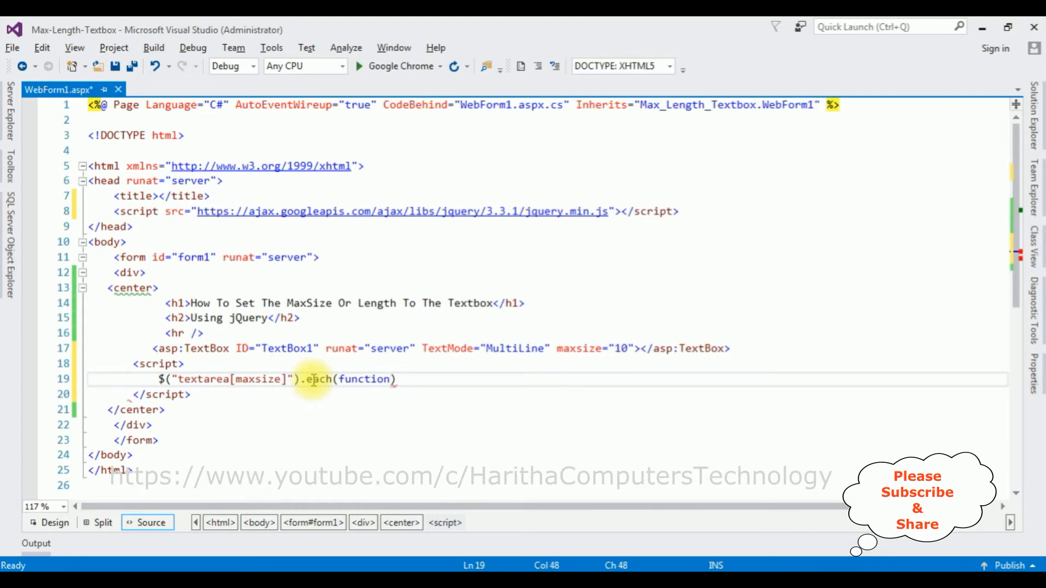
text(() { })
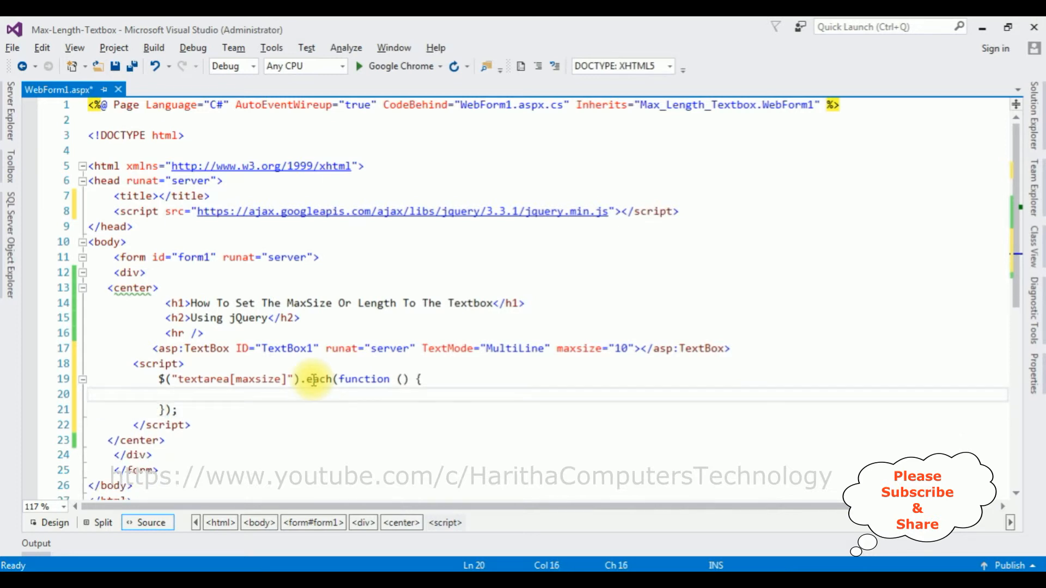
Fill the loop body with $(this).attr('maxlength', $(this).attr('maxsize'));
text($(thi)
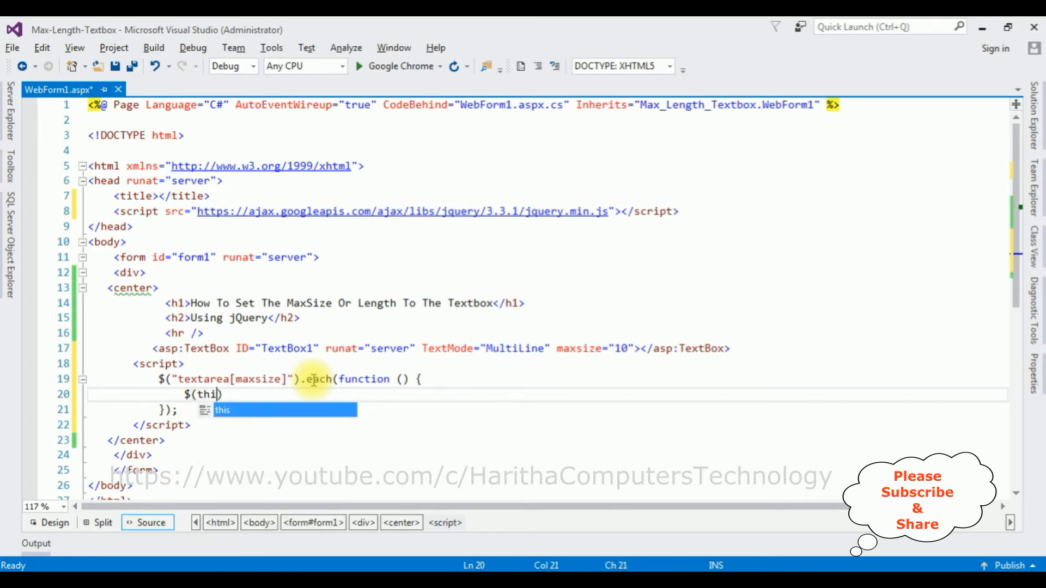
text().attr()
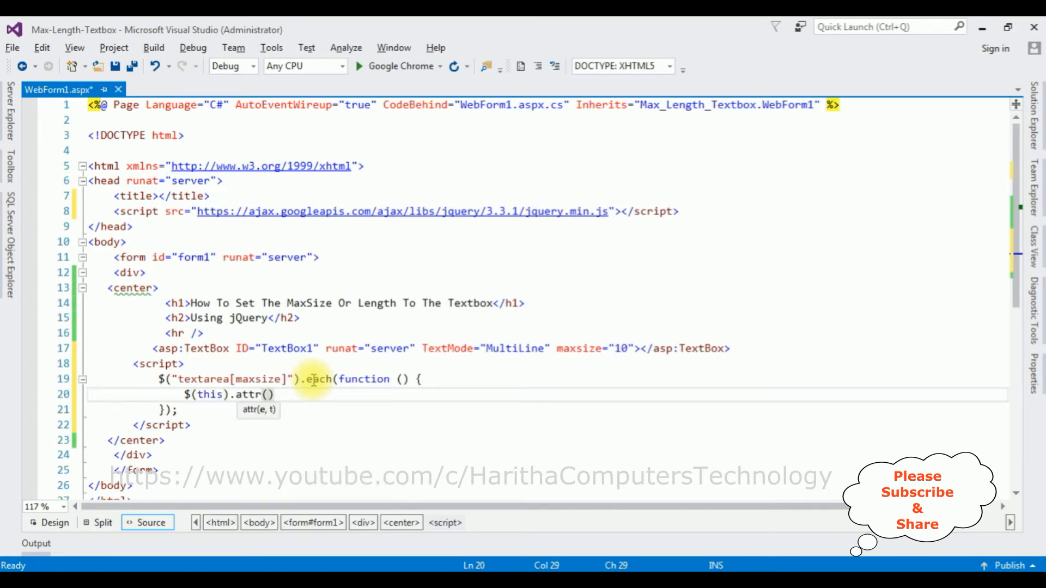
text('')
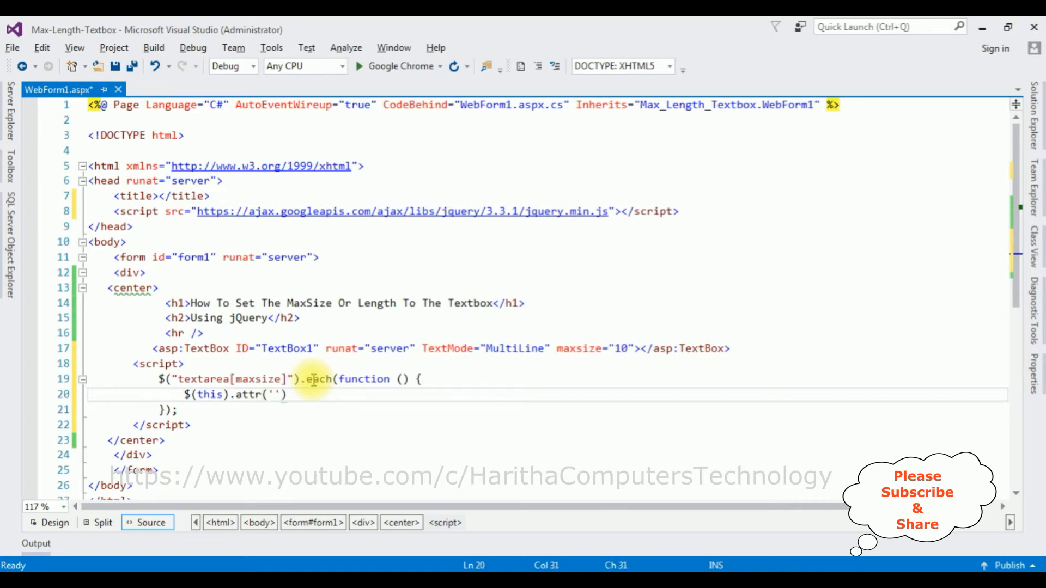
text(maxl)
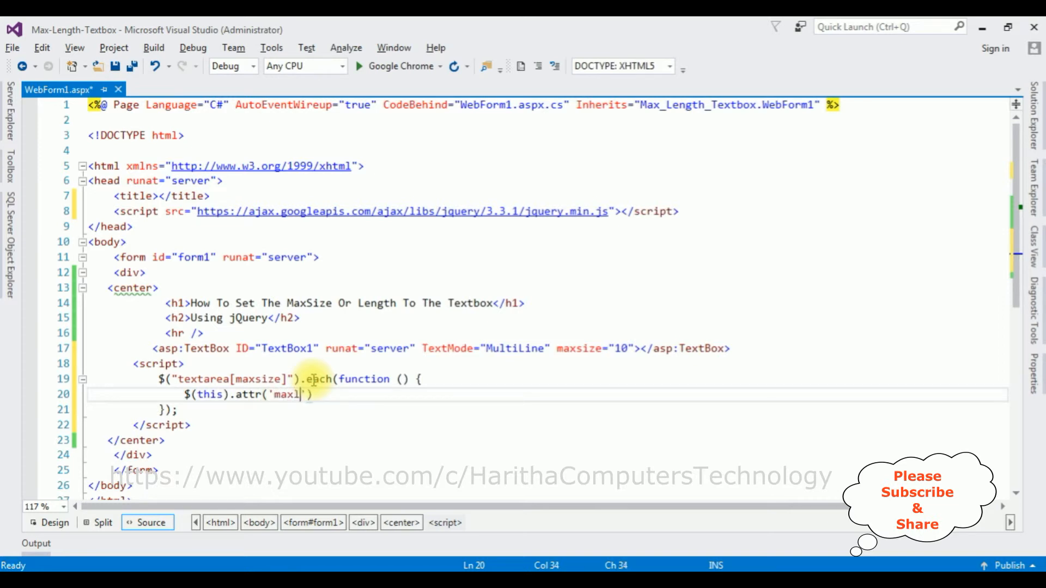
text(ength)
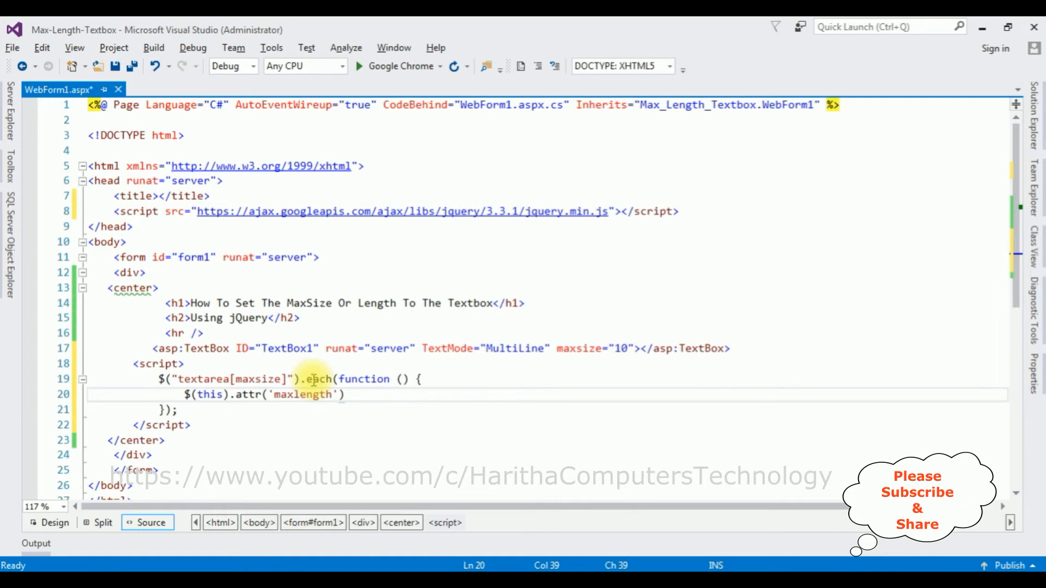
text(,$()
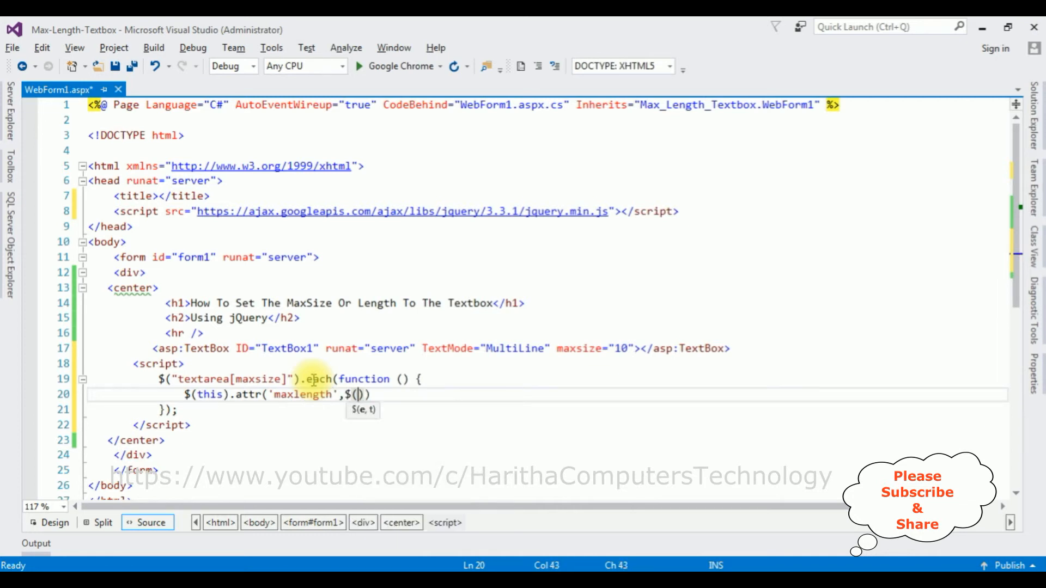
text(this)
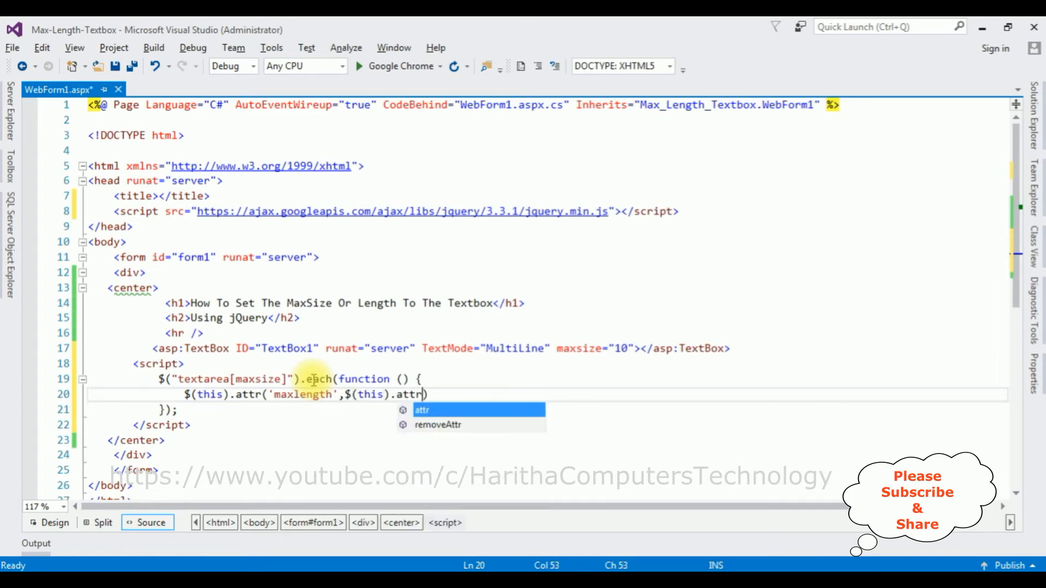
text(())
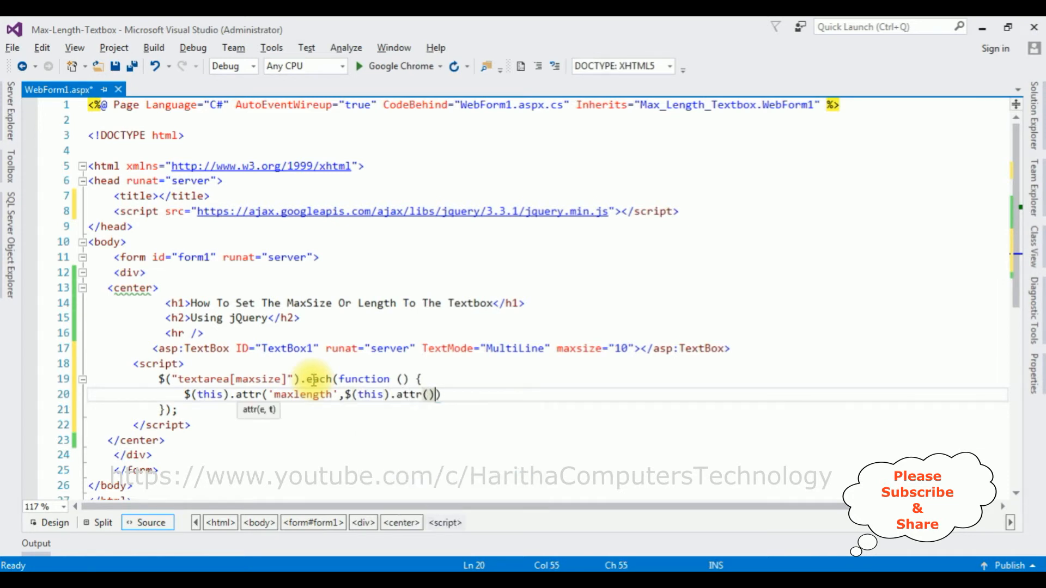
text(')
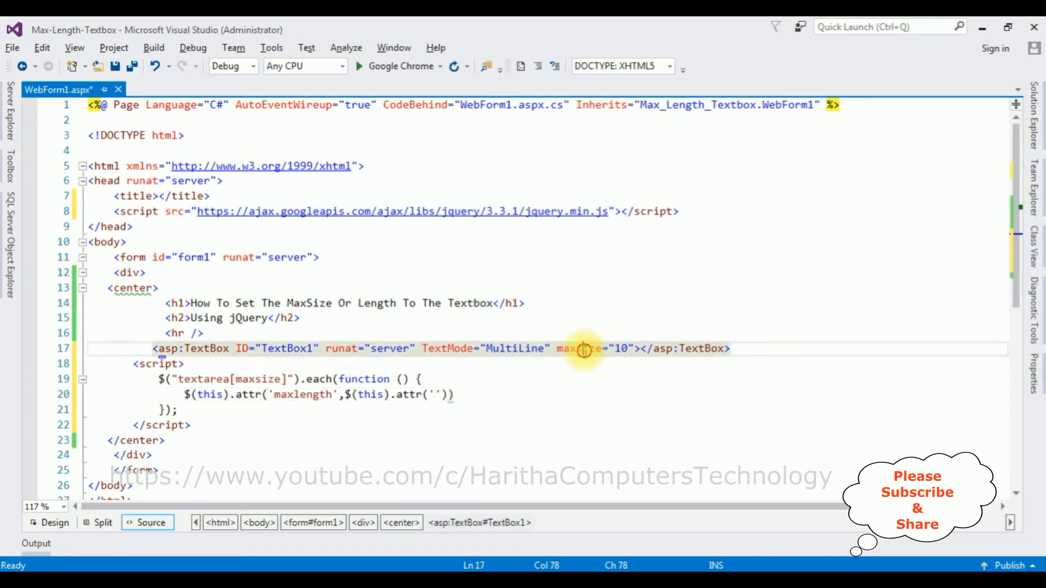
double_click(579, 349)
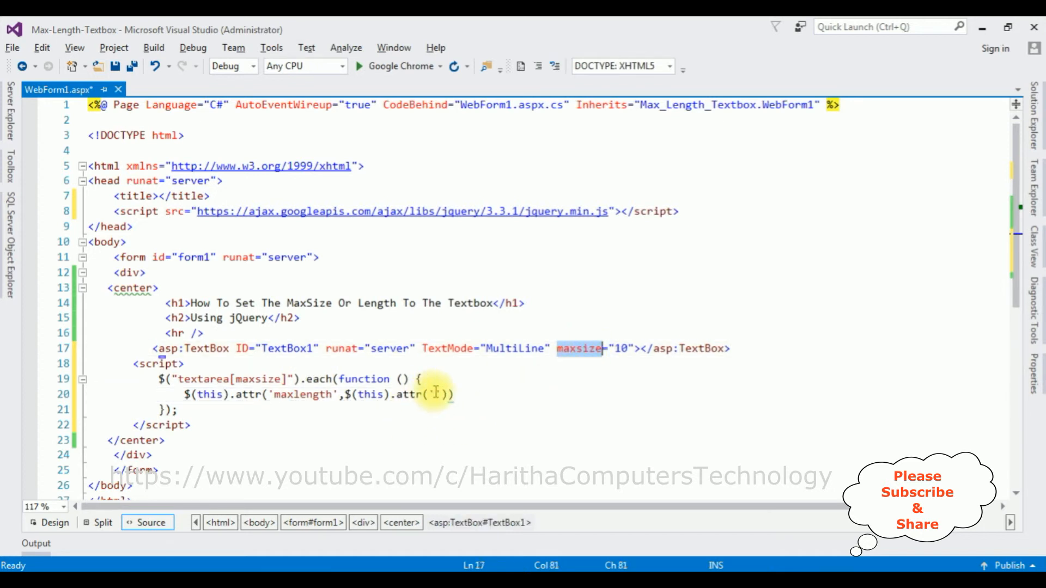
text(maxsize')
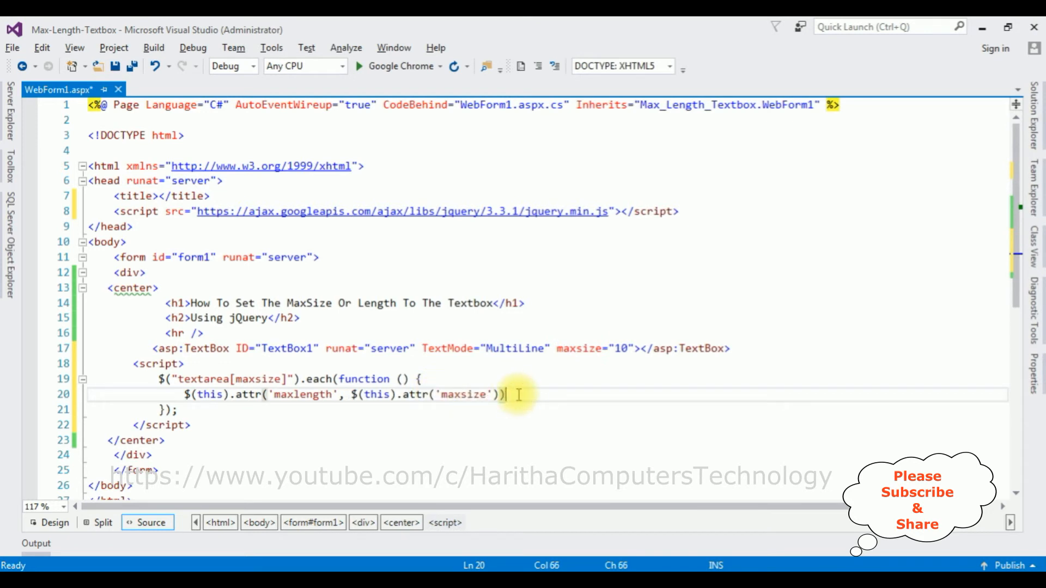
text(;)
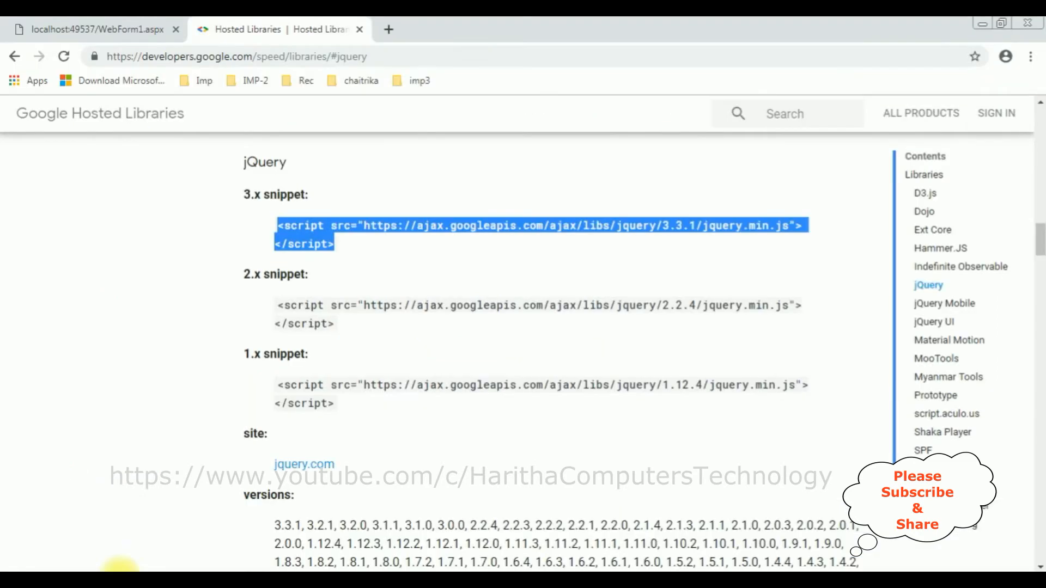
Switch to the localhost:49537/WebForm1.aspx tab in Chrome
click(97, 29)
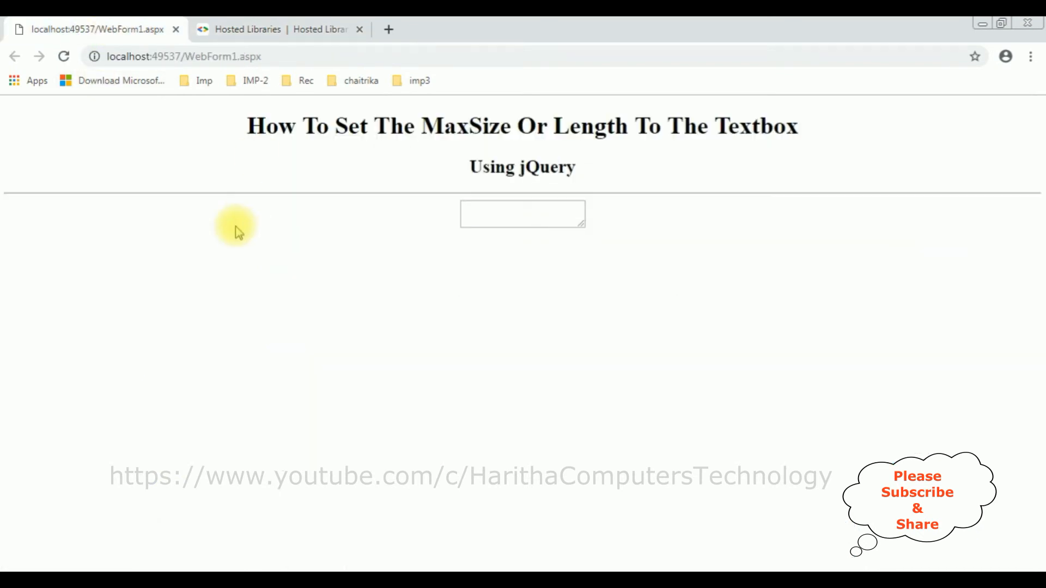
mouse_move(432, 234)
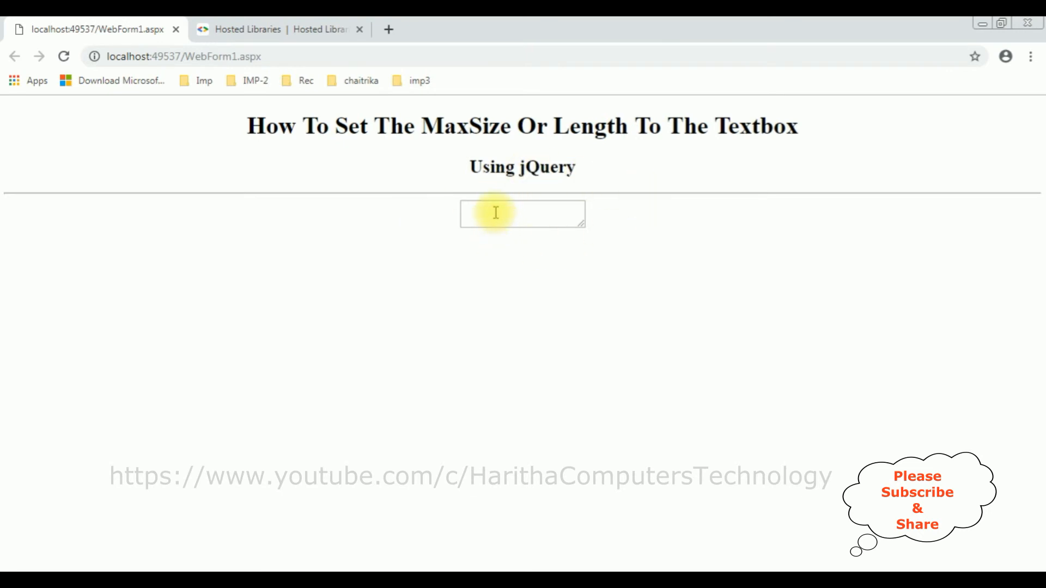
text(asdfasfasf)
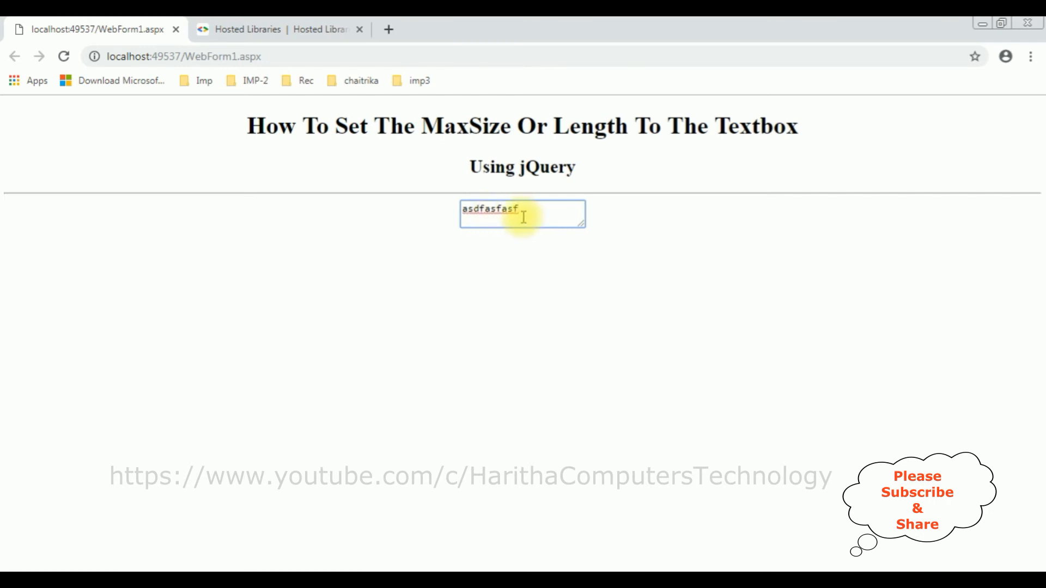
double_click(489, 209)
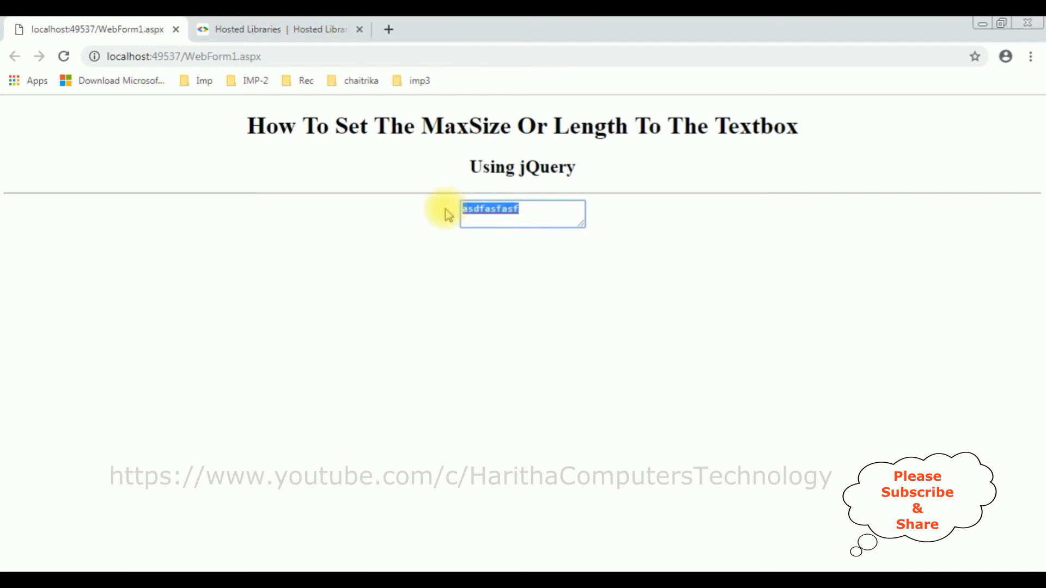
text(12345)
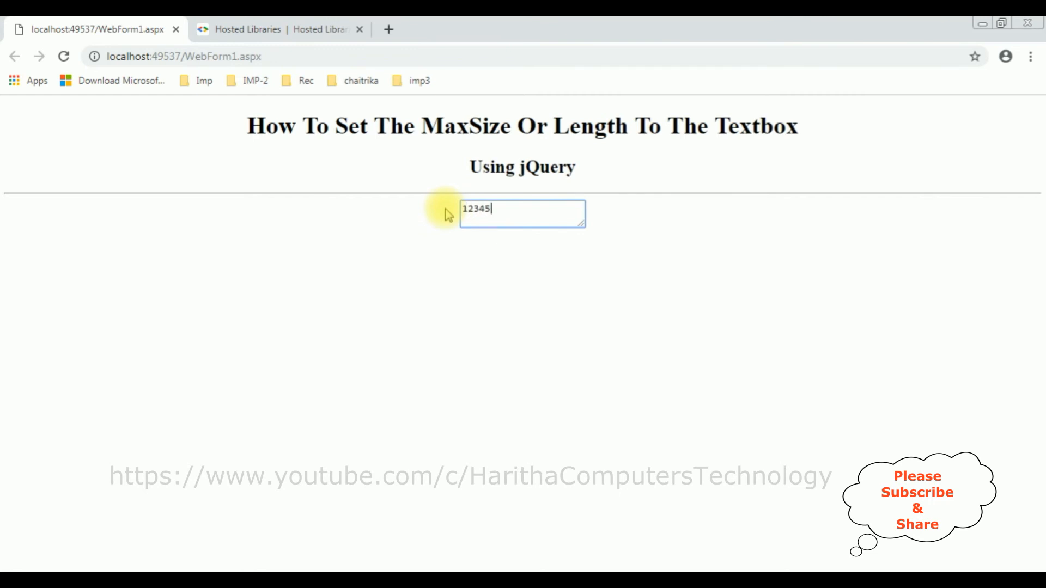
text(67890)
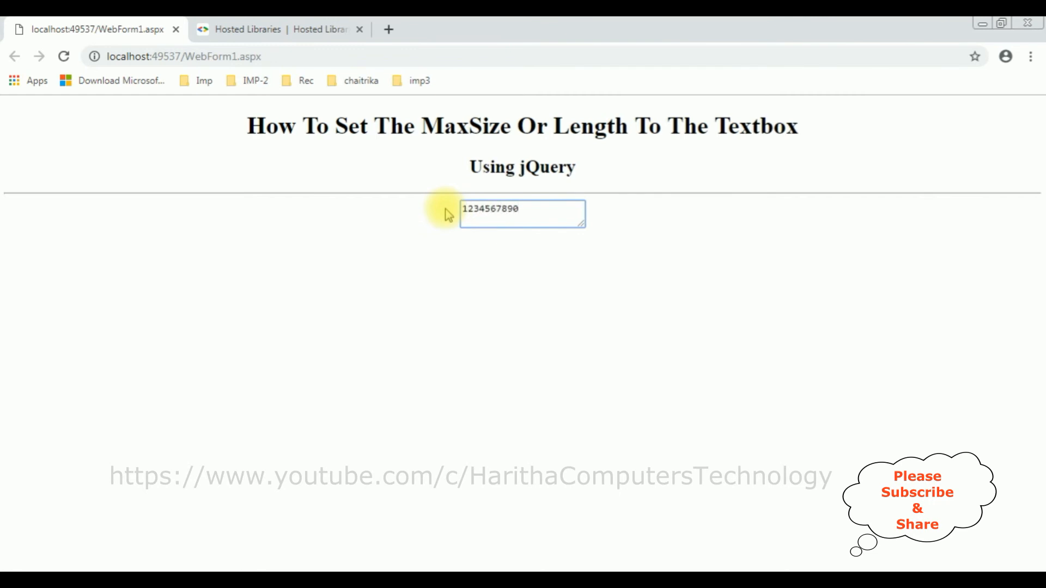
click(523, 208)
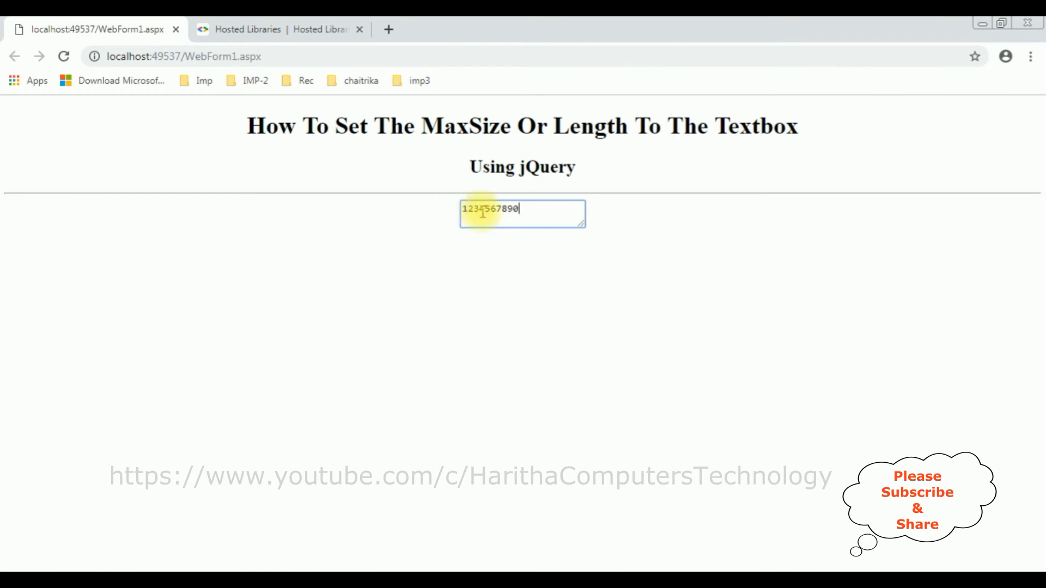
mouse_move(407, 277)
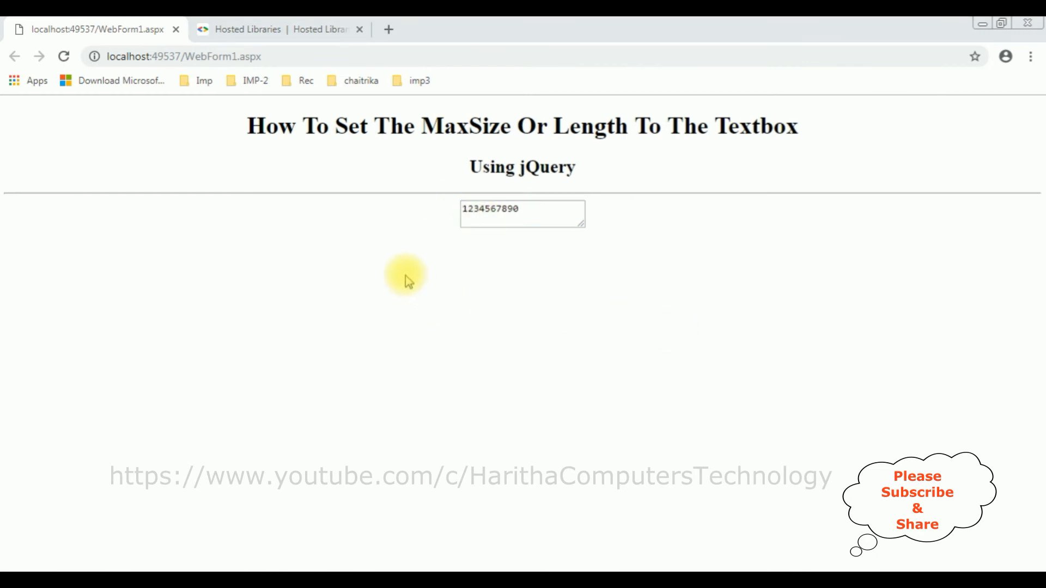
mouse_move(425, 259)
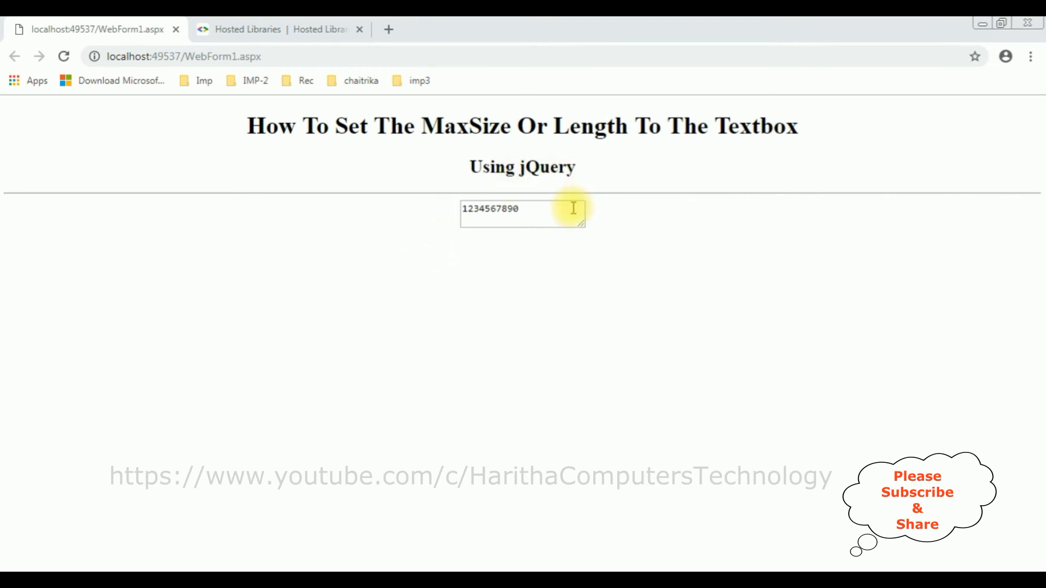
mouse_move(360, 255)
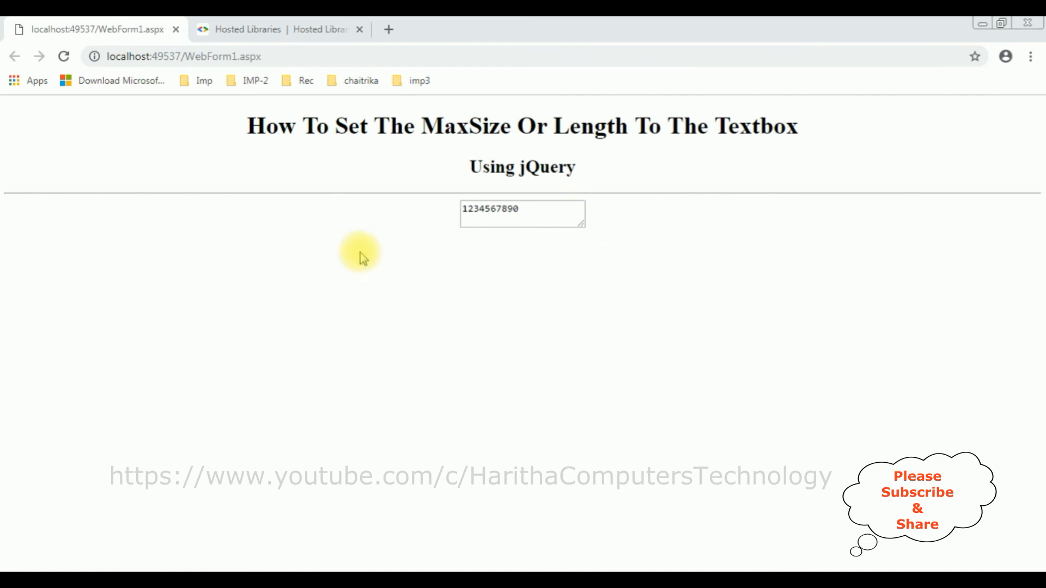
View WebForm1's page source in Chrome and highlight the rendered textarea with maxsize="10"
right_click(360, 257)
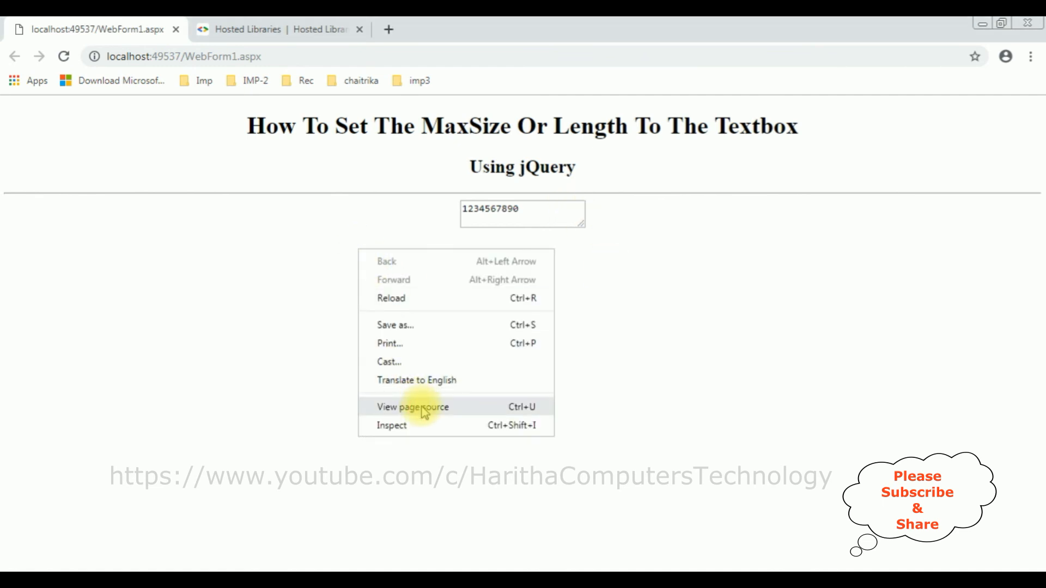
click(412, 406)
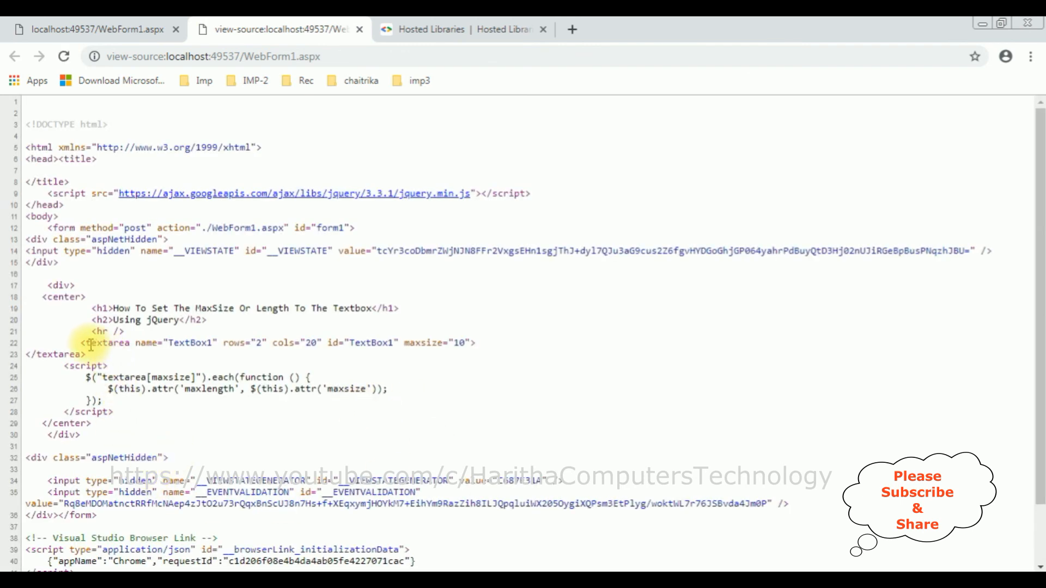
double_click(111, 342)
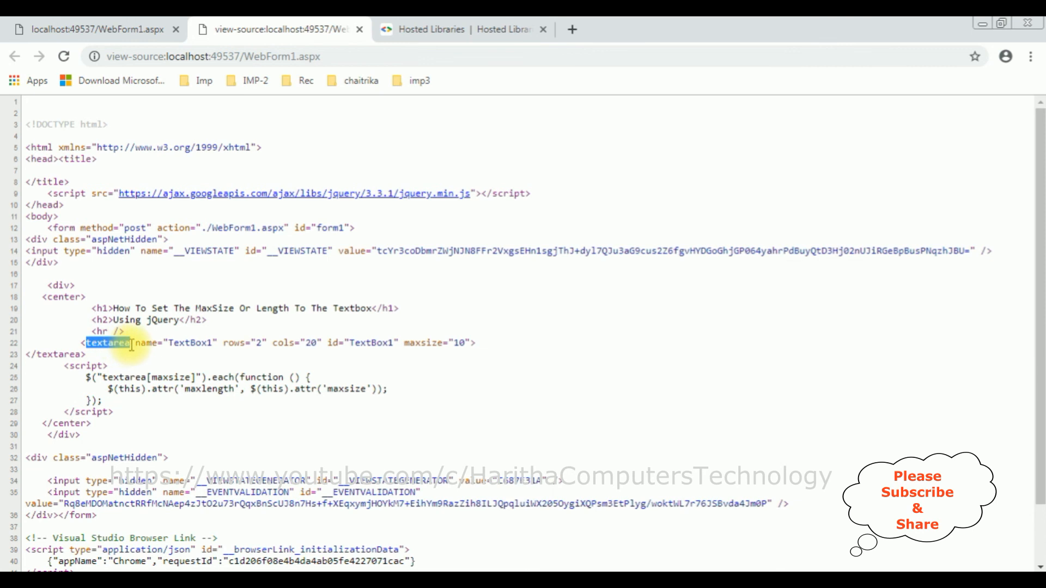